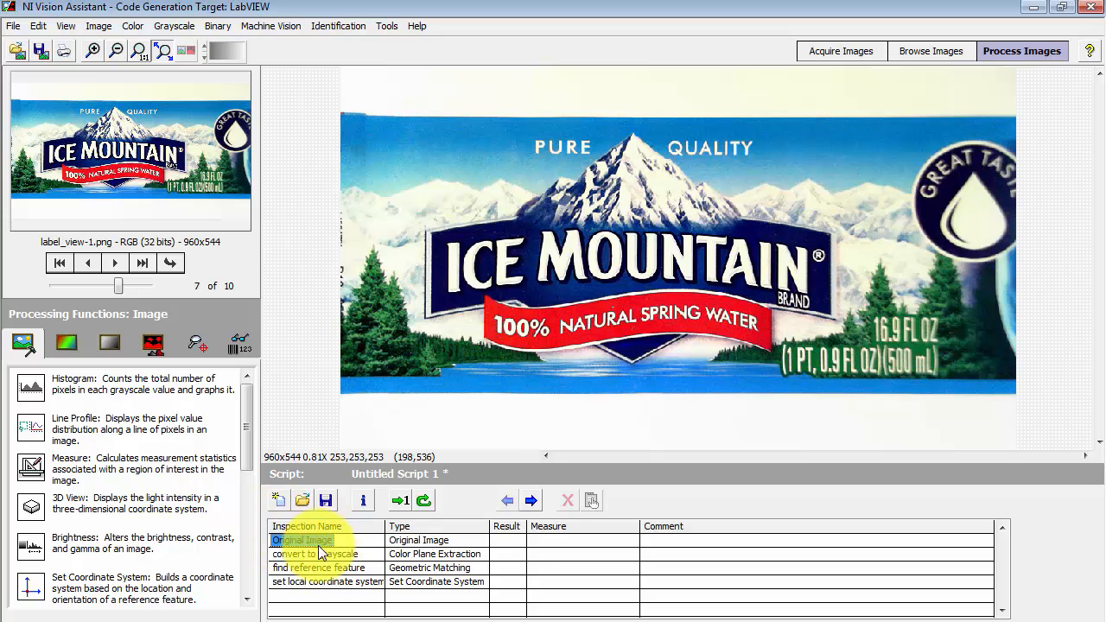
Review the Convert to Grayscale, Find Reference Feature and Set Coordinate System script results.
click(314, 555)
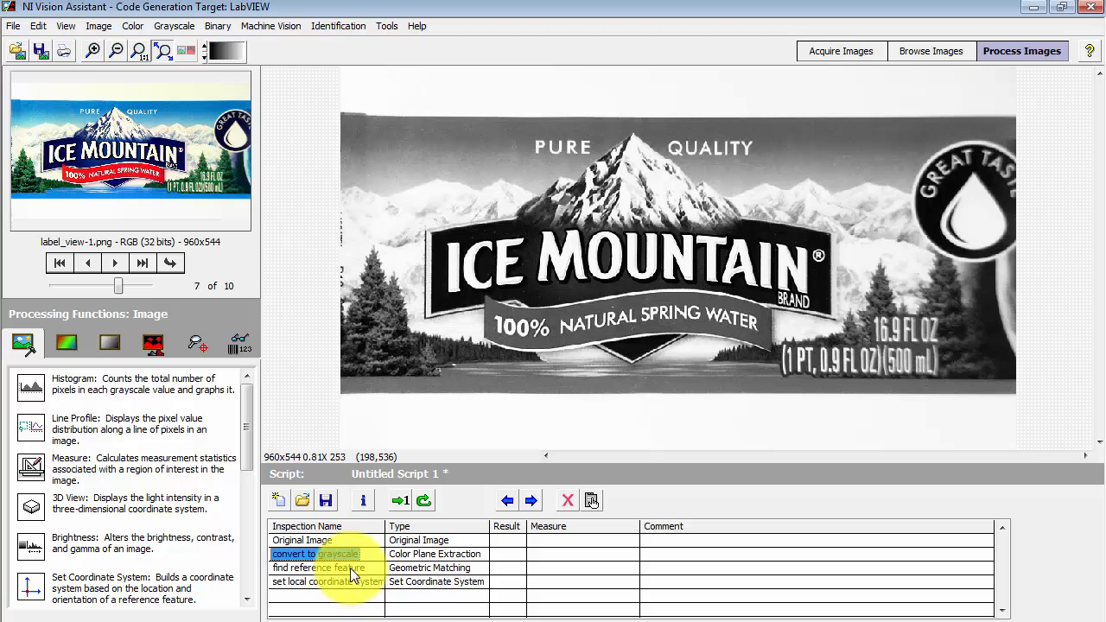
click(318, 567)
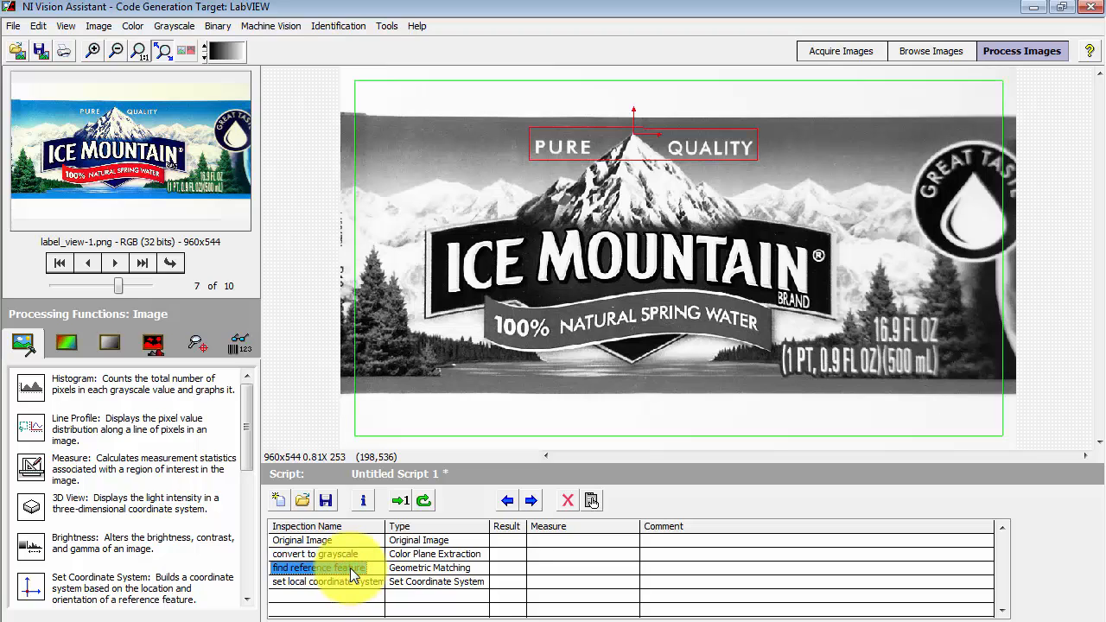
double_click(327, 569)
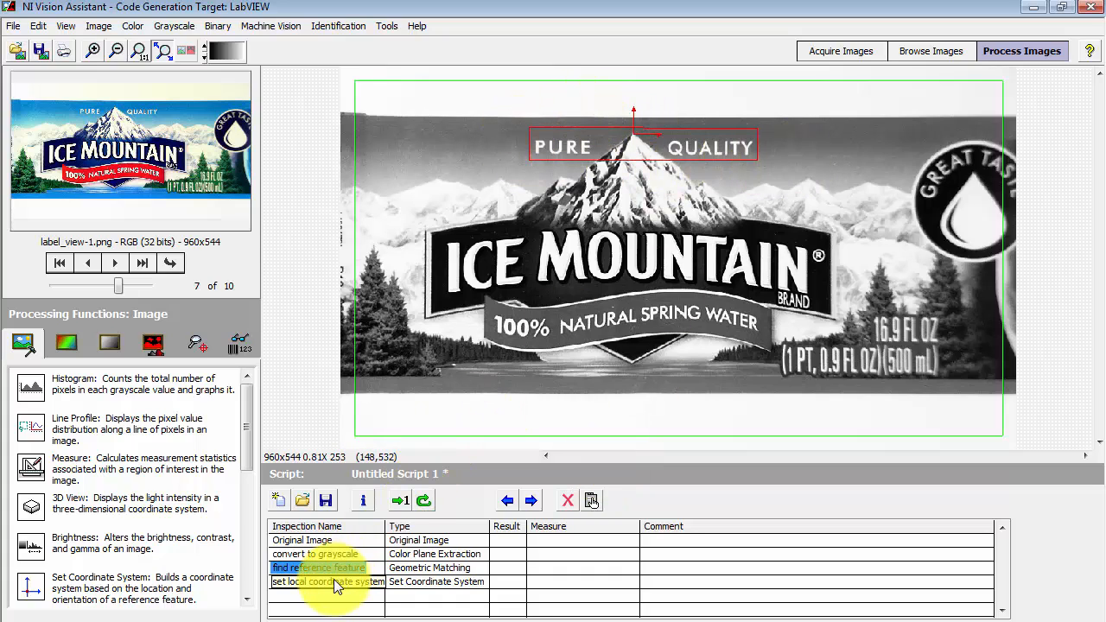
click(327, 582)
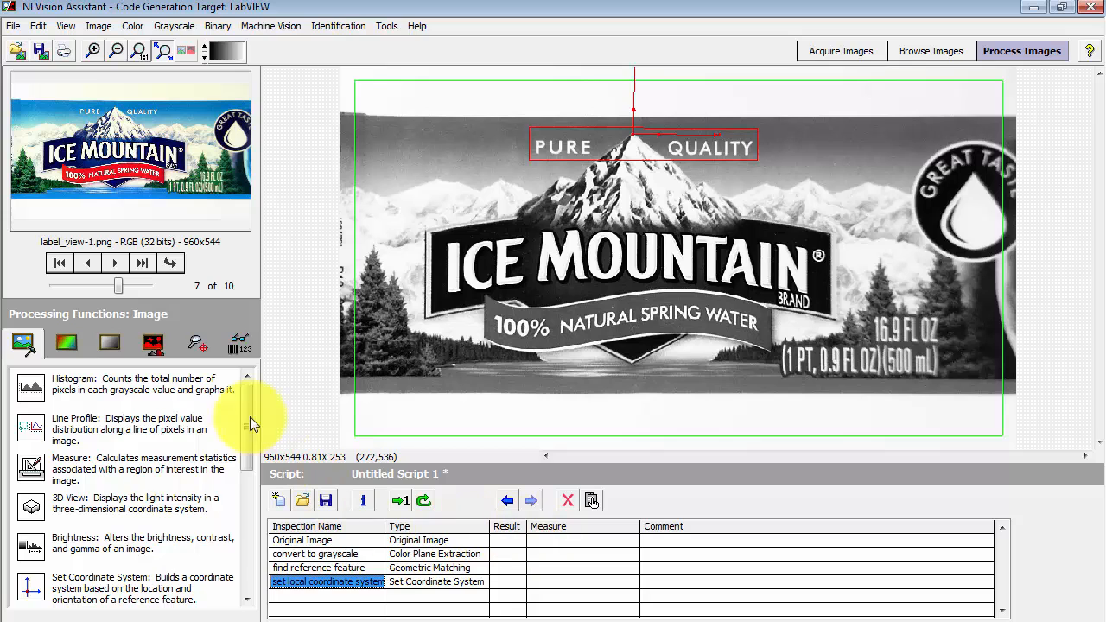
Add a Golden Template Comparison step from Machine Vision, named 'compare to golden template'.
click(195, 341)
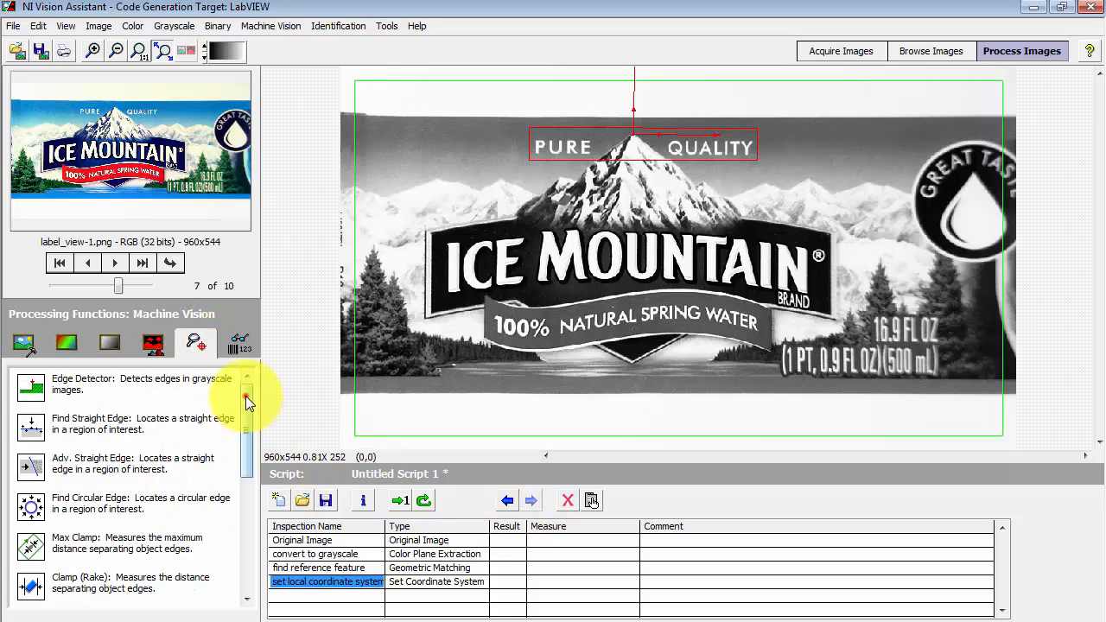
scroll(down, 3)
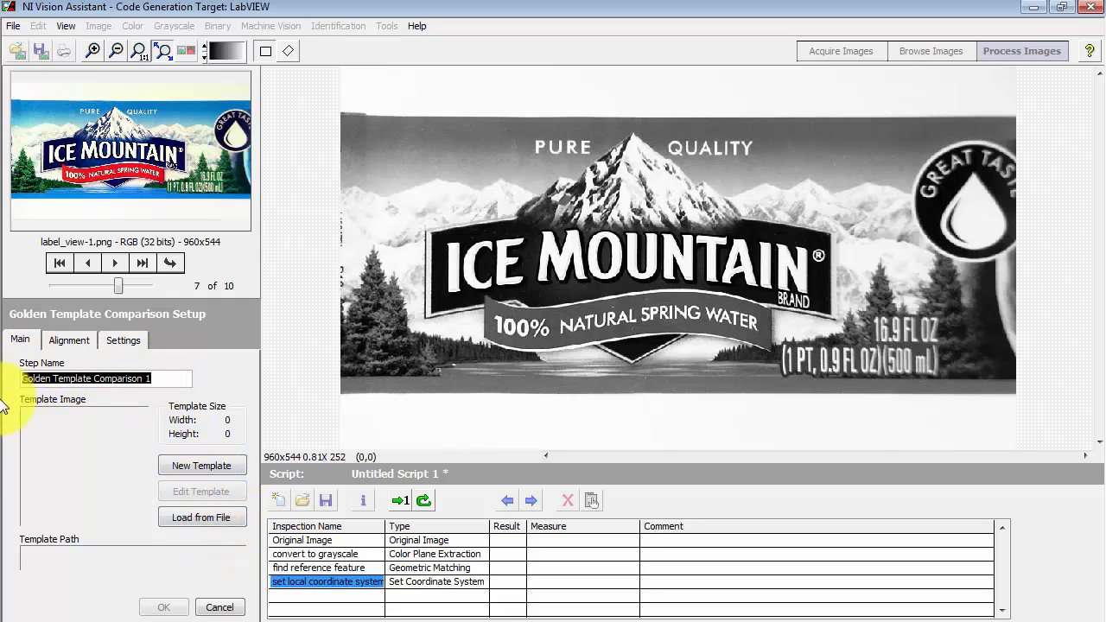
text(compare to golden template)
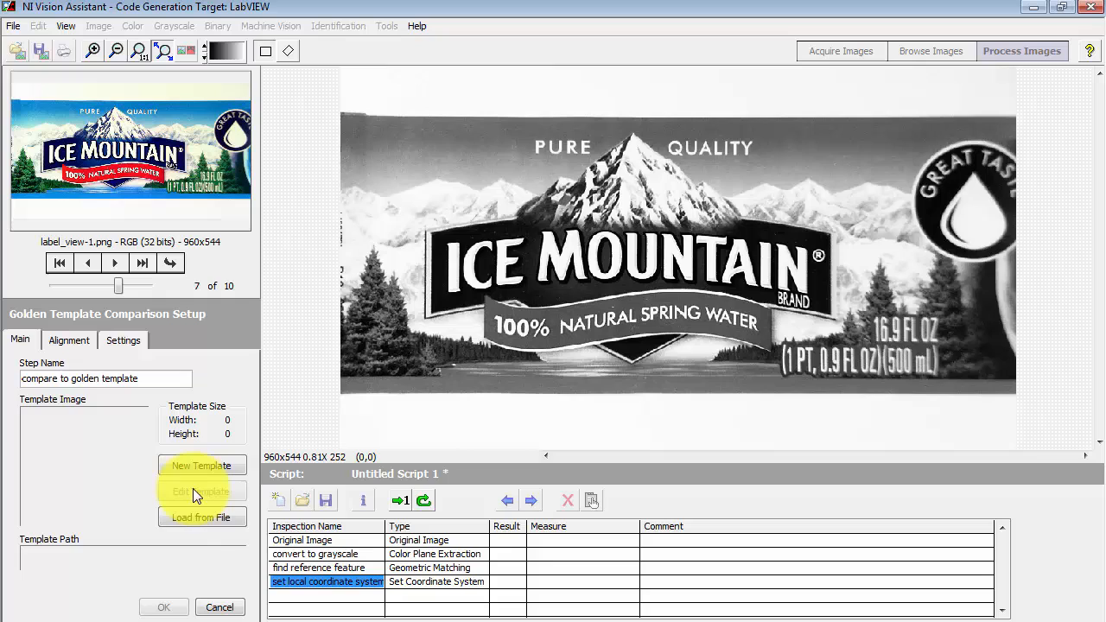
Create a new template around the label's central logo and advance to the inspection mask.
click(202, 465)
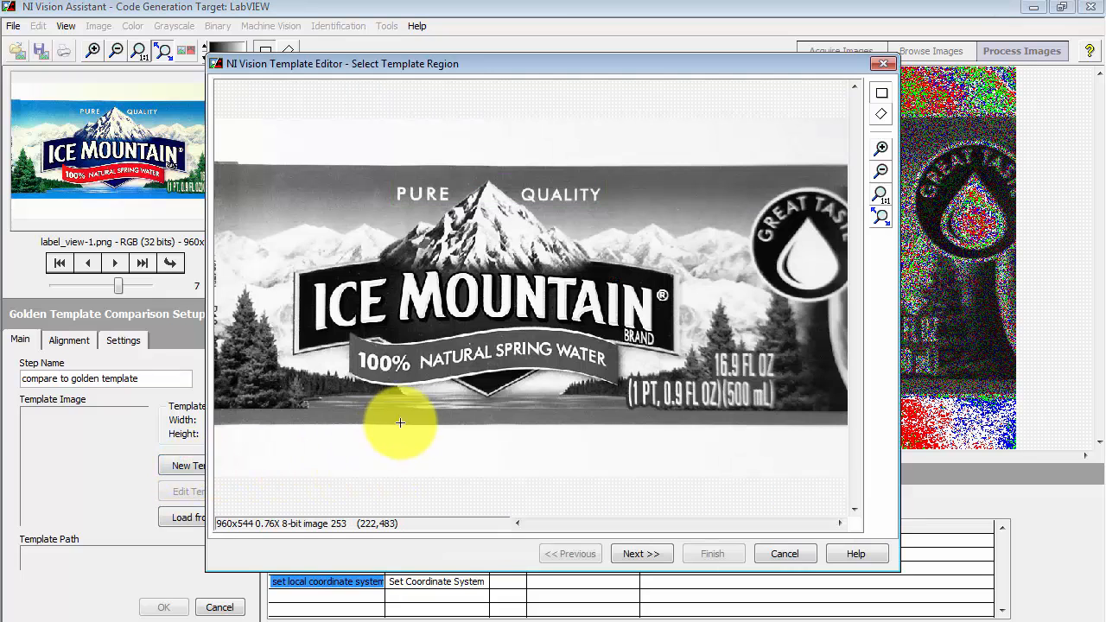
mouse_move(286, 178)
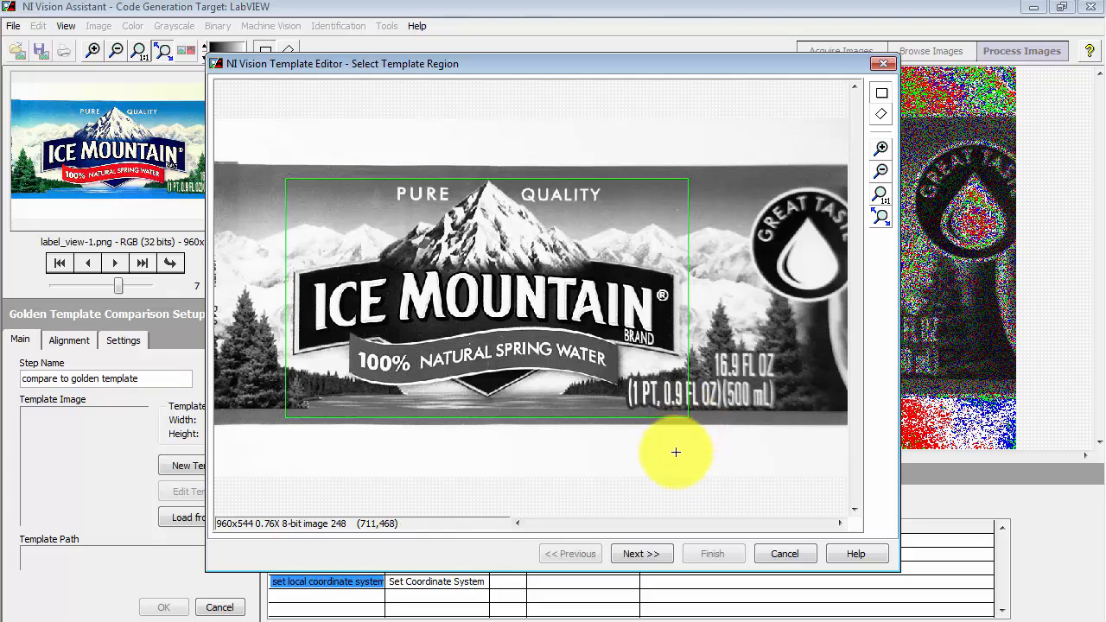
click(642, 554)
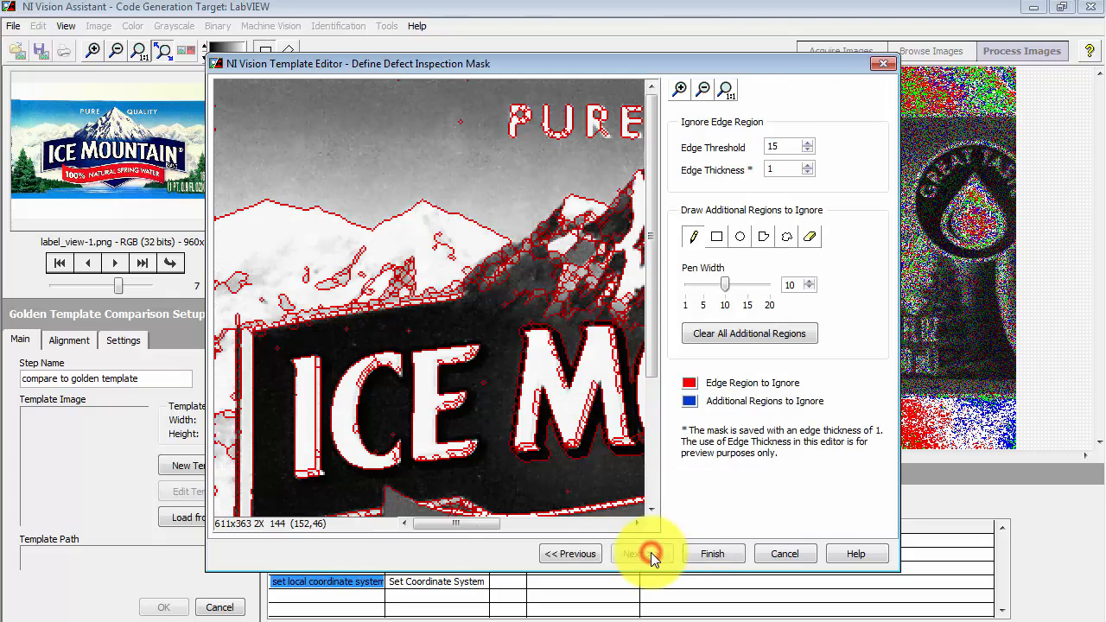
Finish the template with the default ignored edges and save it as 'golden template.png'.
click(642, 553)
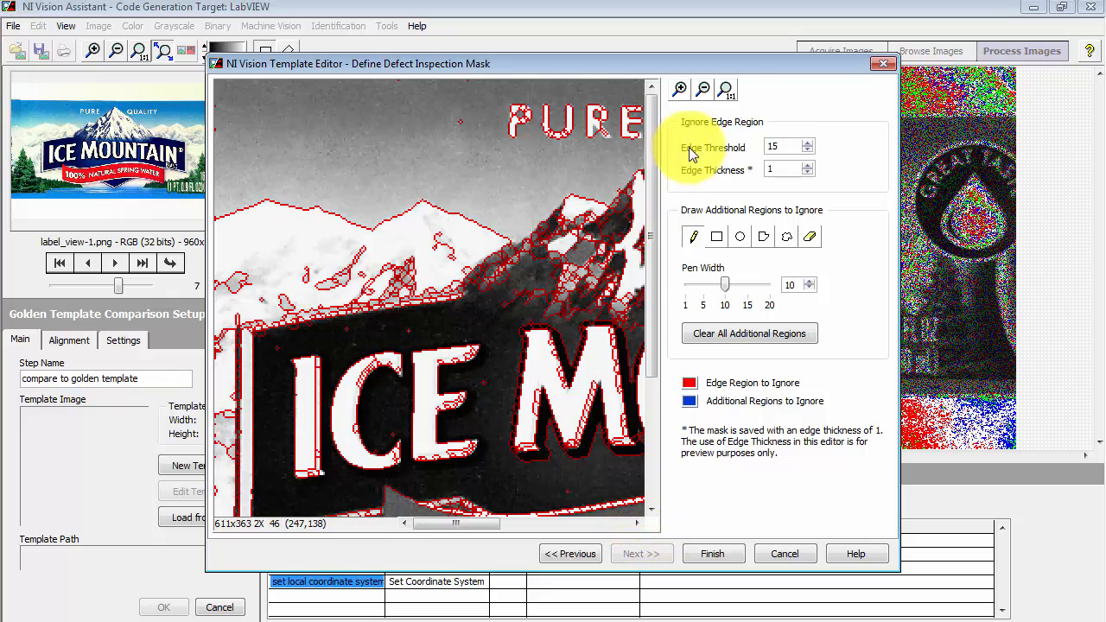
click(702, 89)
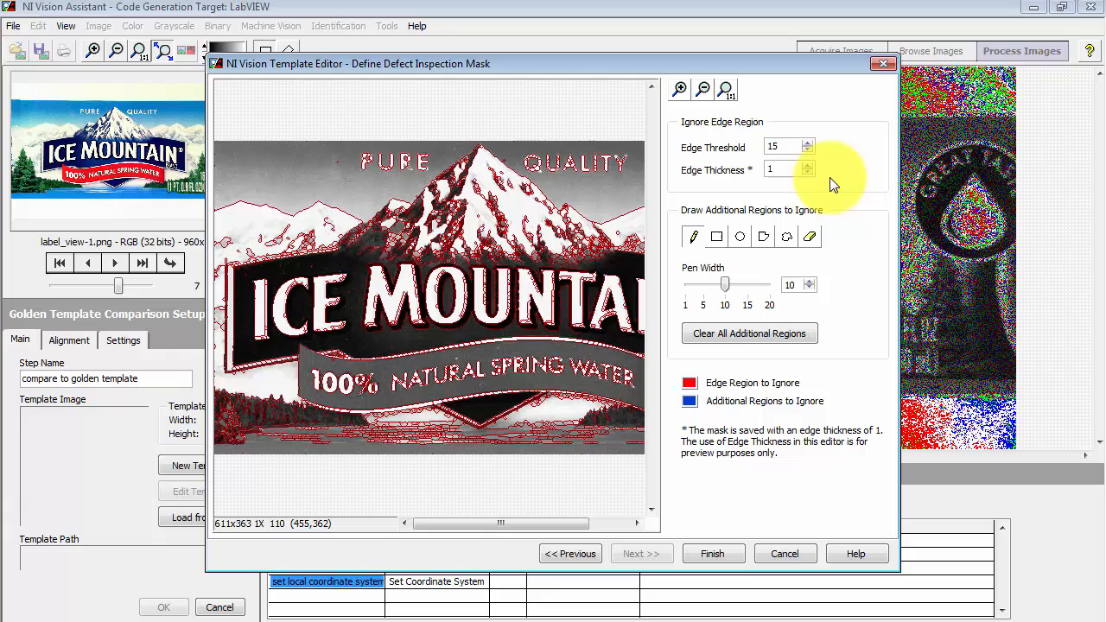
mouse_move(752, 381)
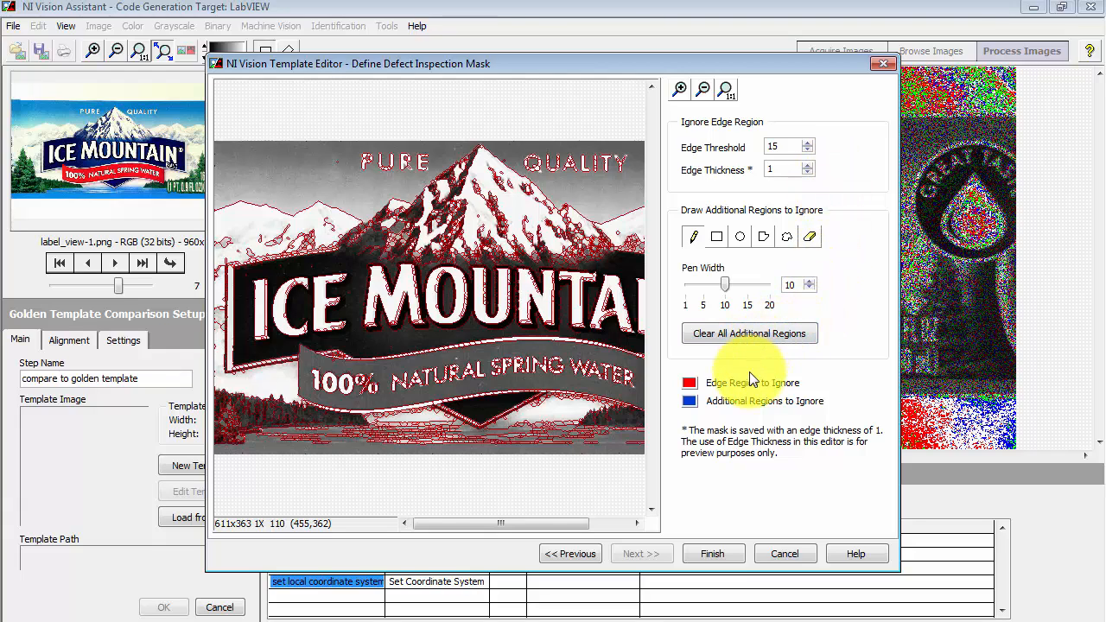
mouse_move(851, 360)
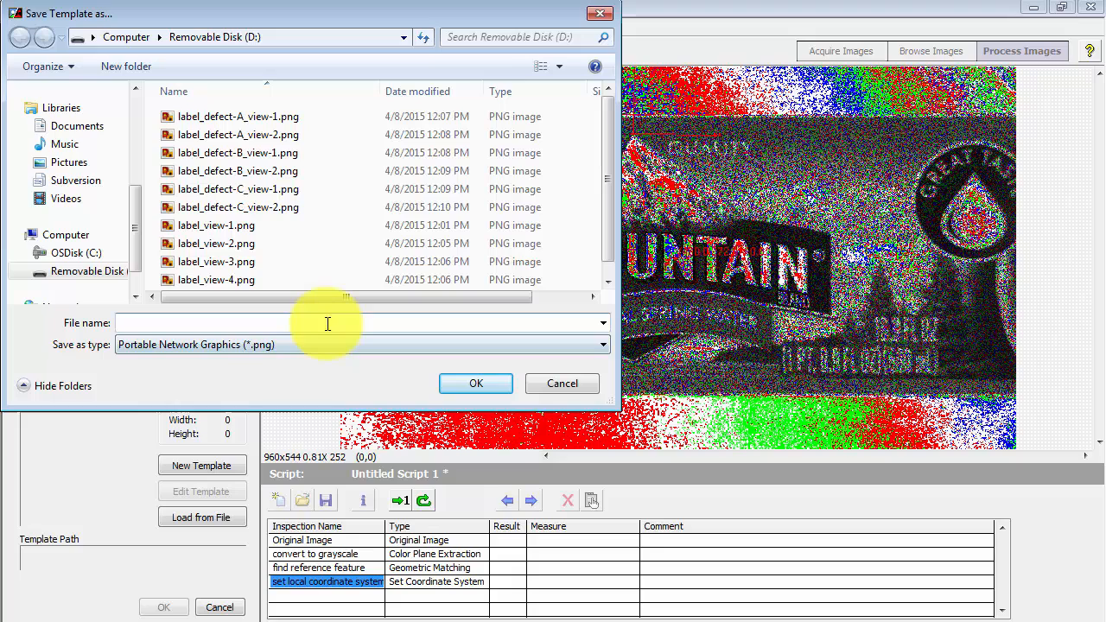
text(golden template)
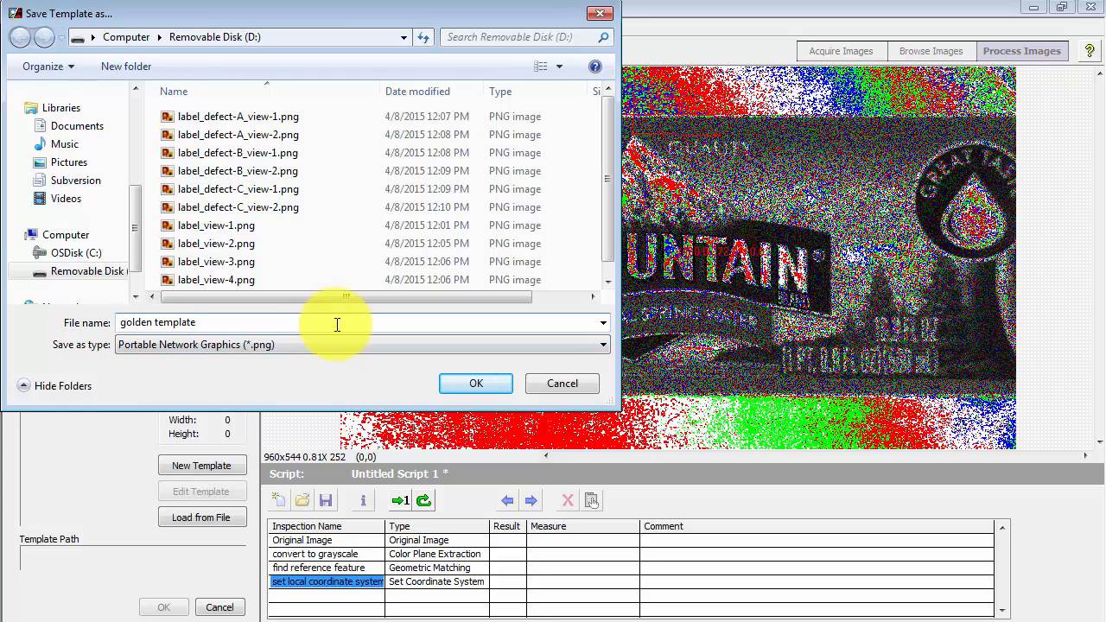
click(475, 384)
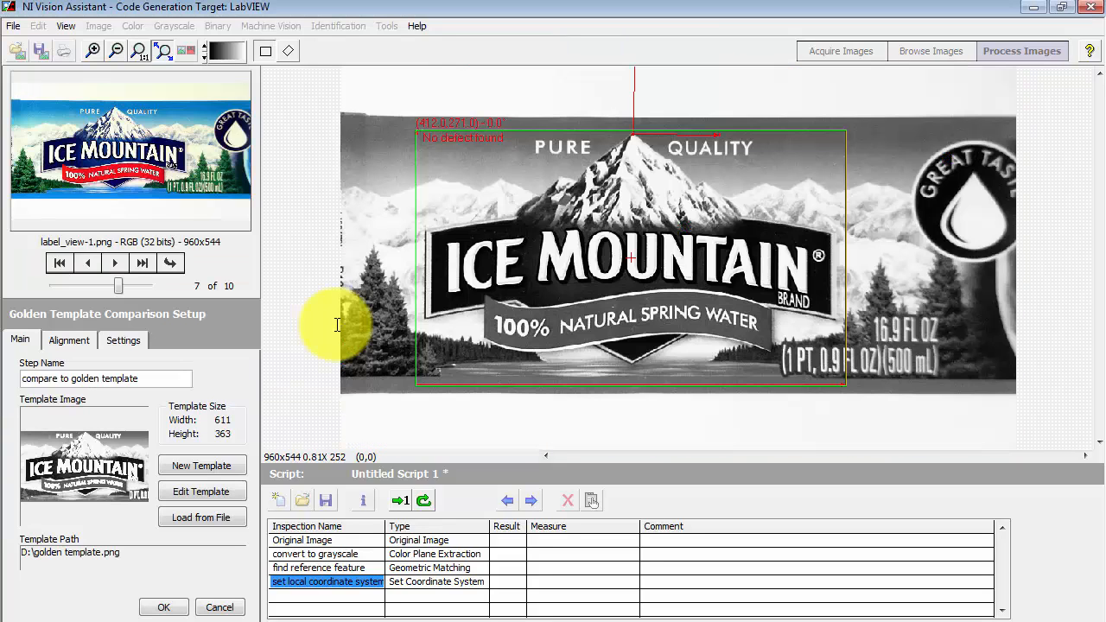
mouse_move(426, 147)
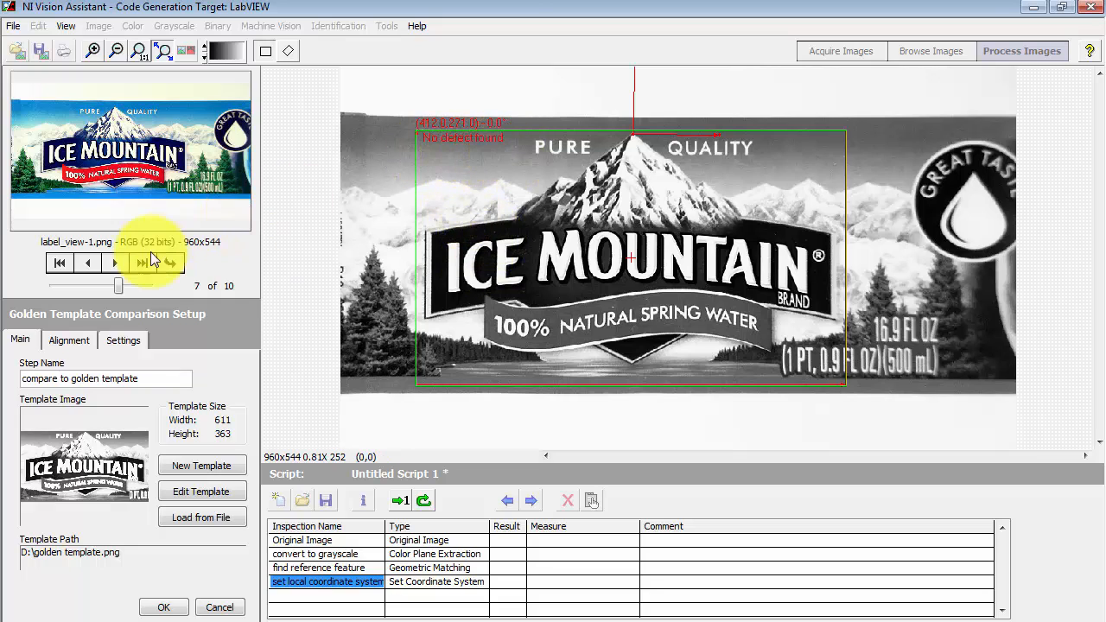
mouse_move(121, 285)
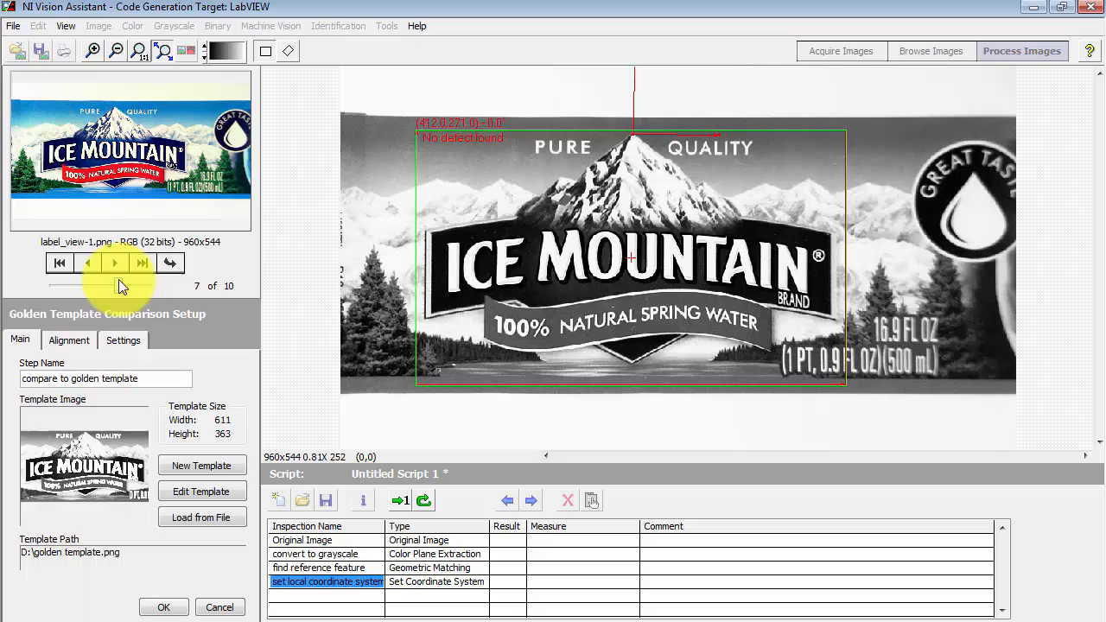
Advance to the second label image to see its comparison result.
click(115, 263)
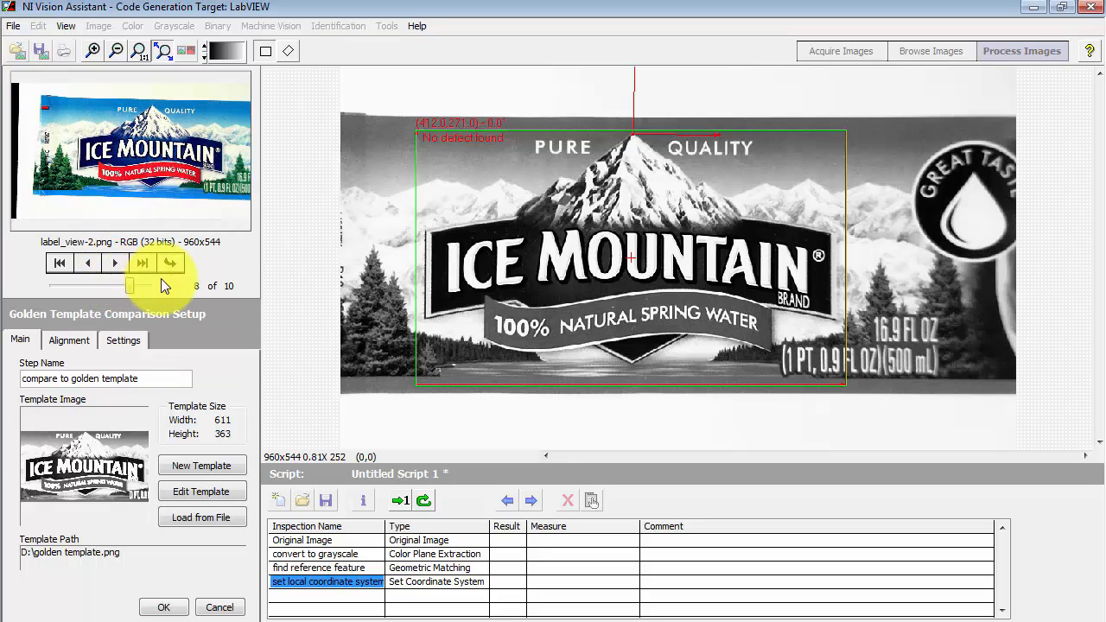
click(170, 263)
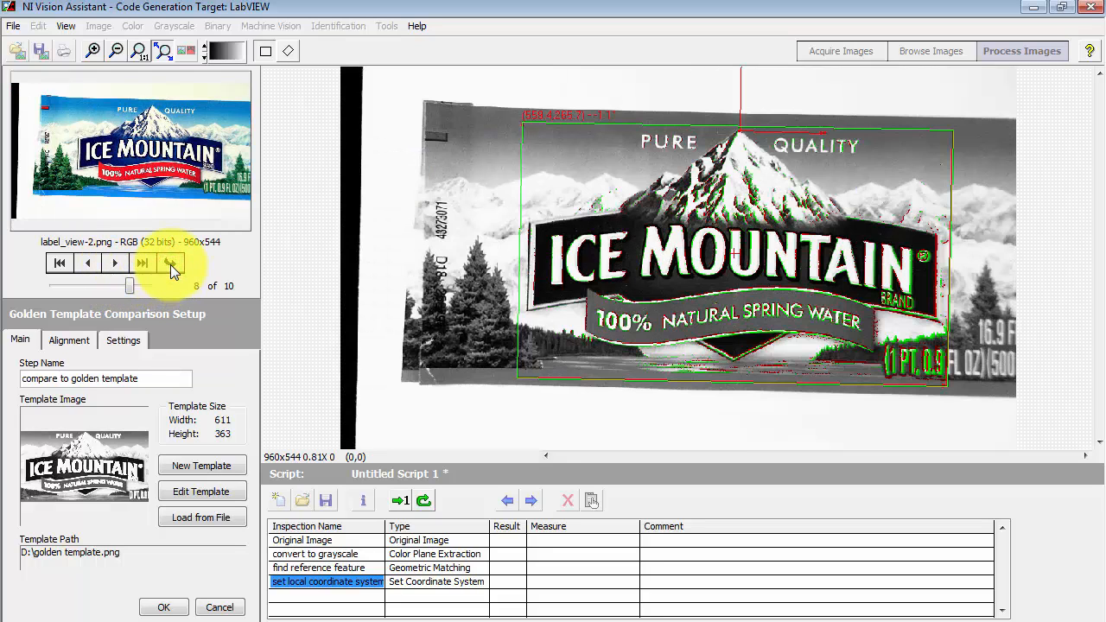
mouse_move(599, 366)
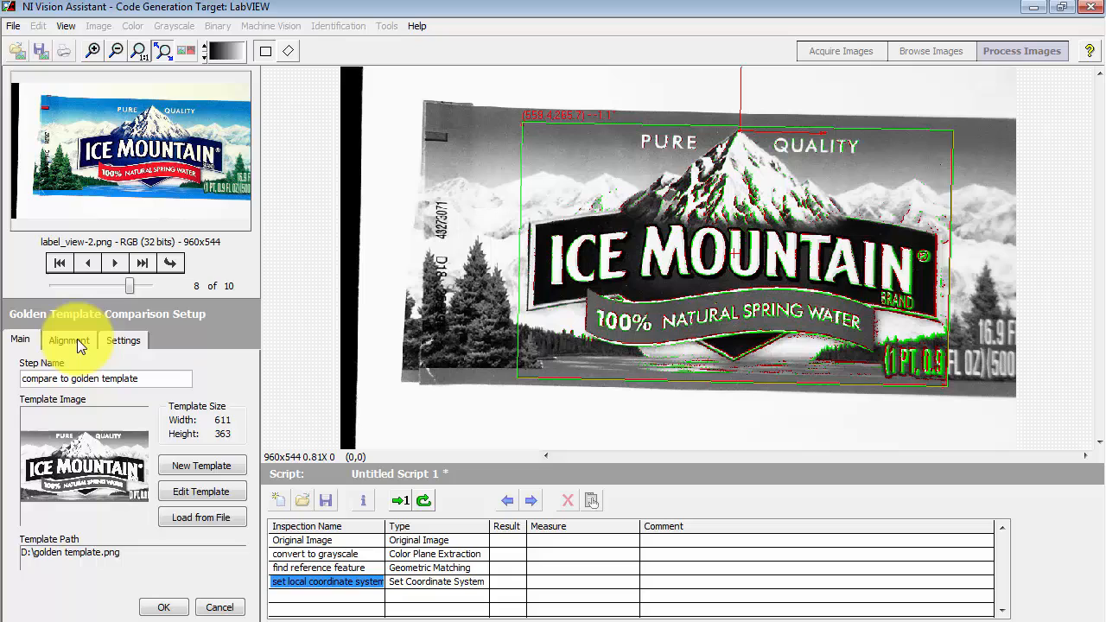
Keep Perspective alignment correction and set the display to Defects Only.
click(69, 340)
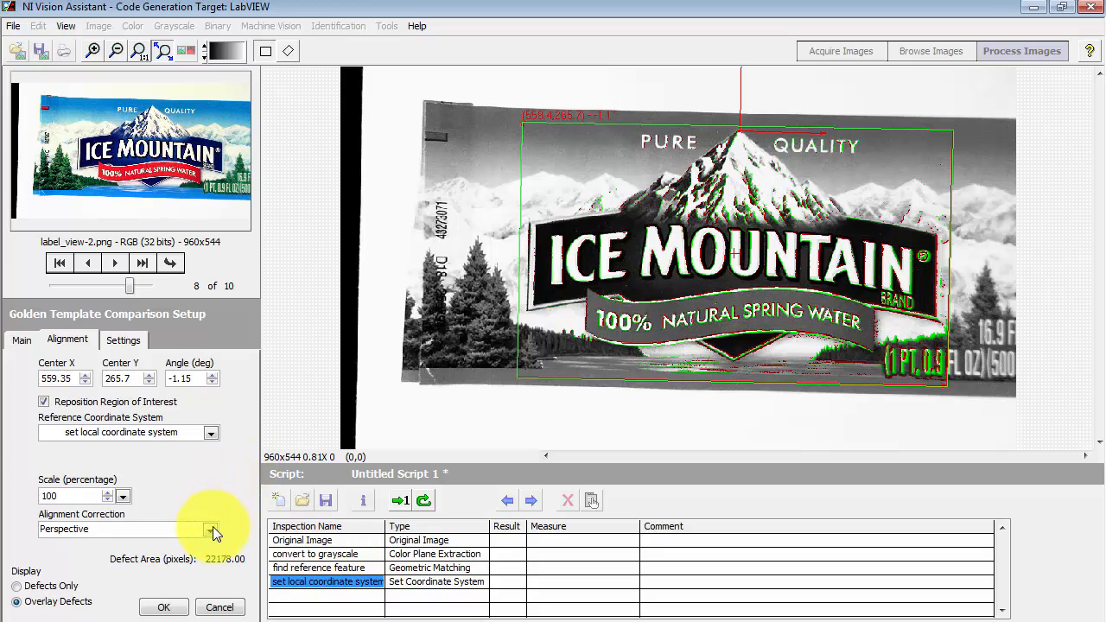
click(211, 529)
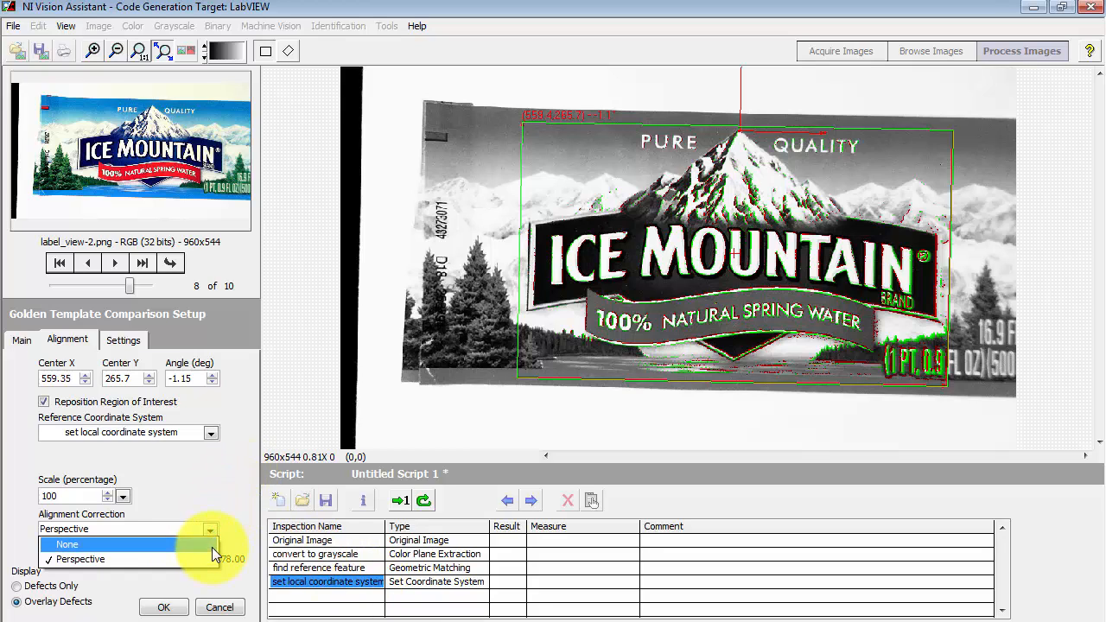
click(65, 543)
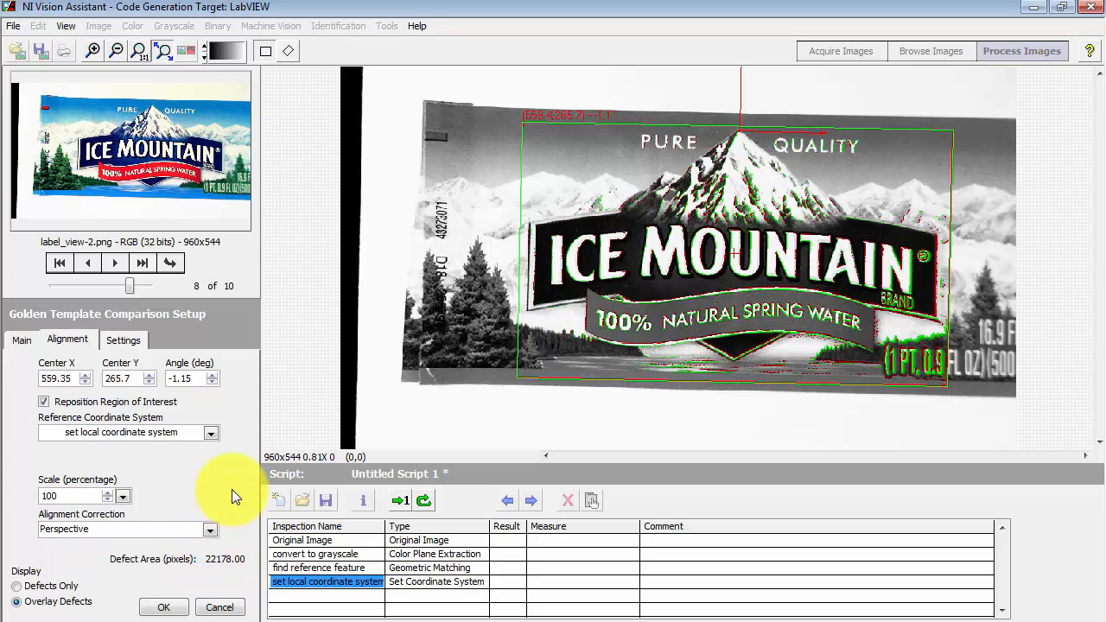
click(18, 584)
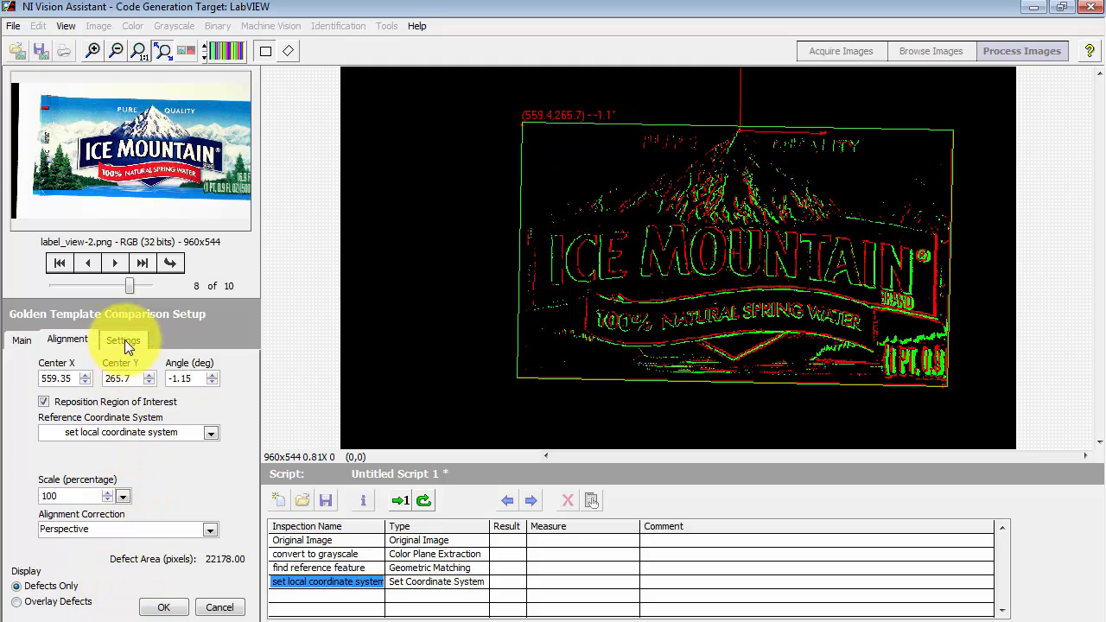
Try Look For Bright Defects, then Dark Defects, then return to all defects.
click(124, 339)
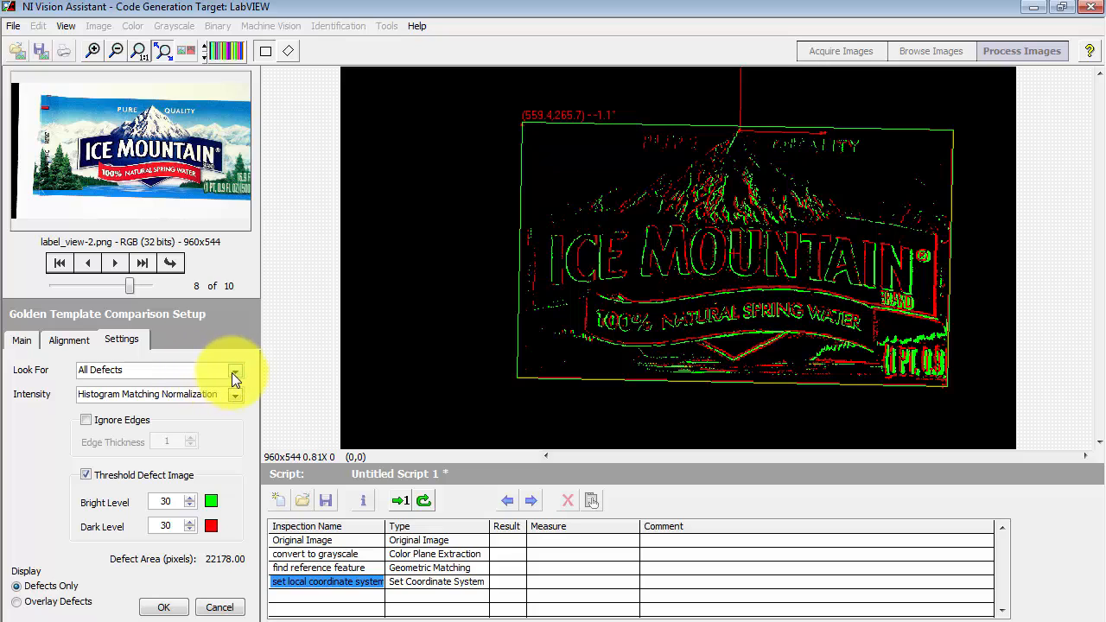
click(234, 371)
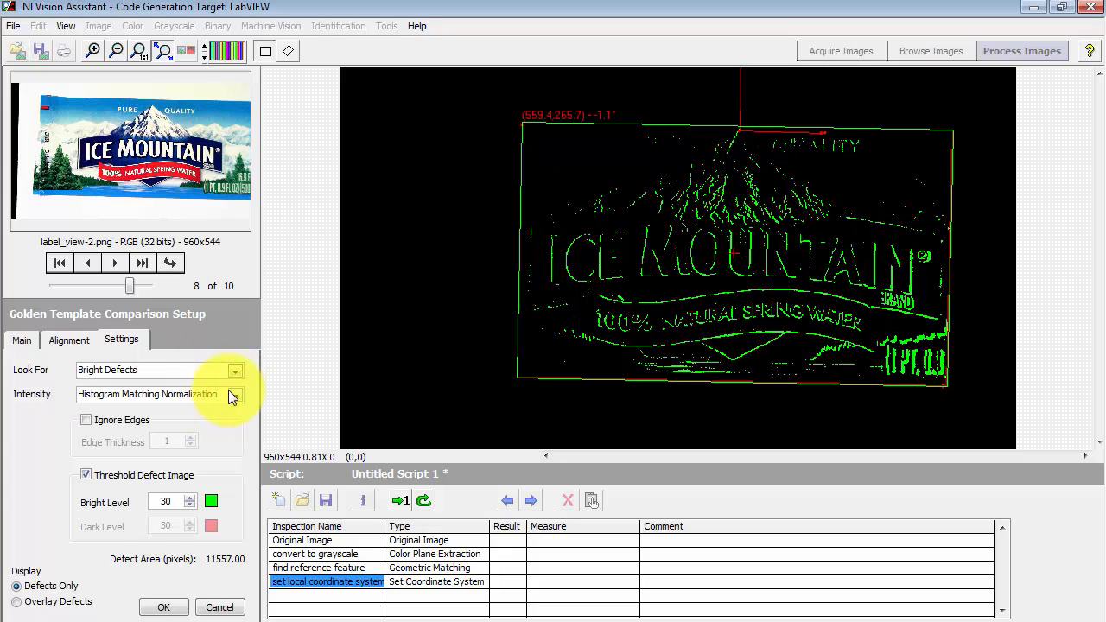
click(159, 370)
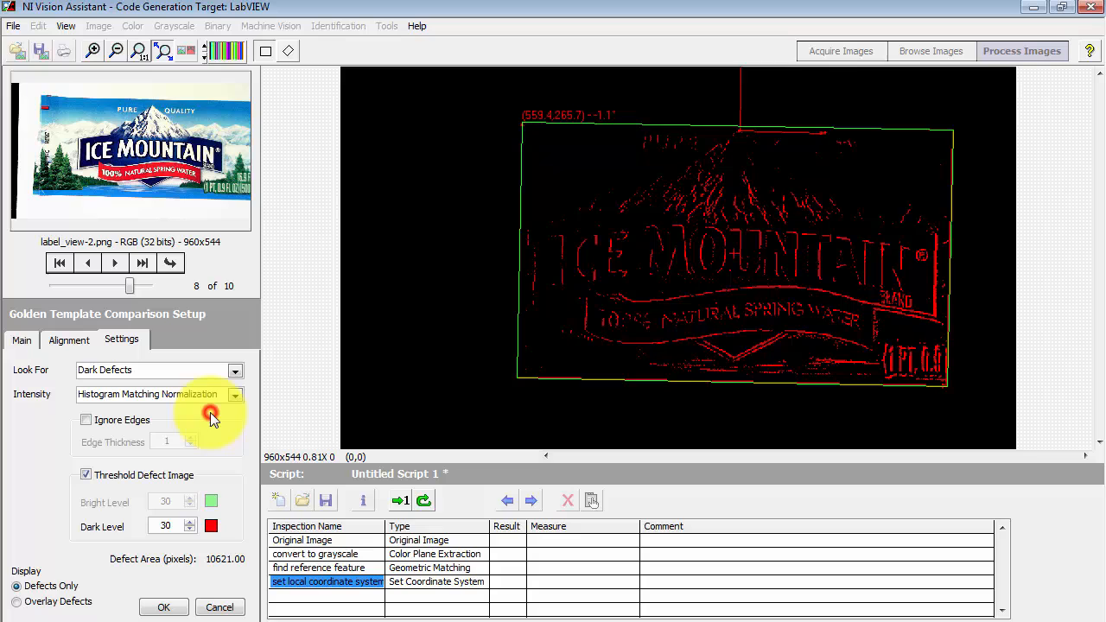
click(235, 371)
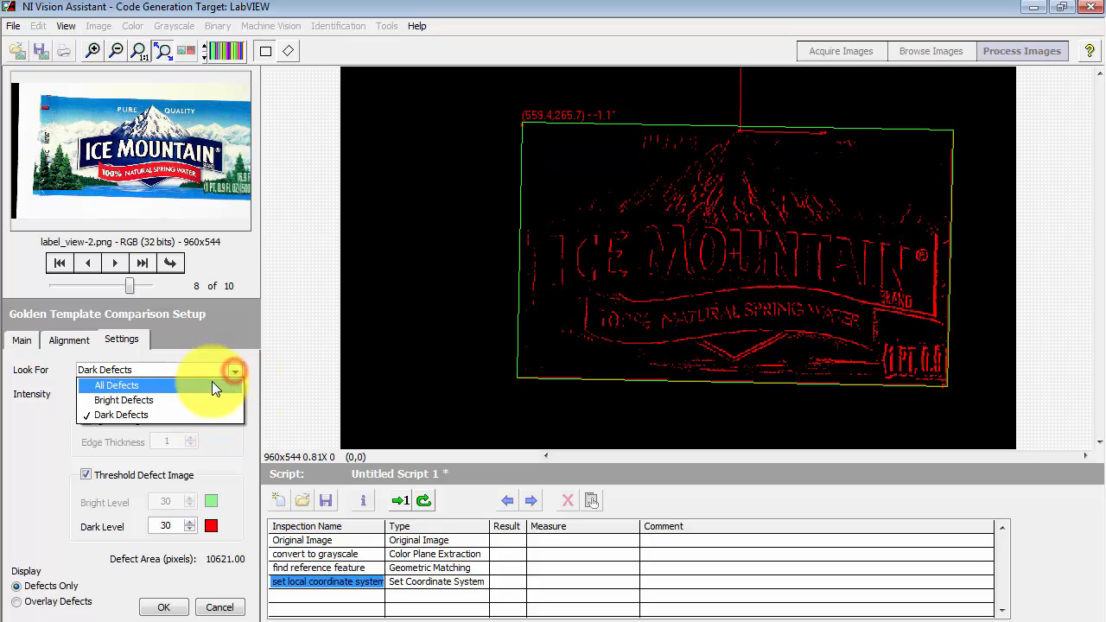
click(117, 385)
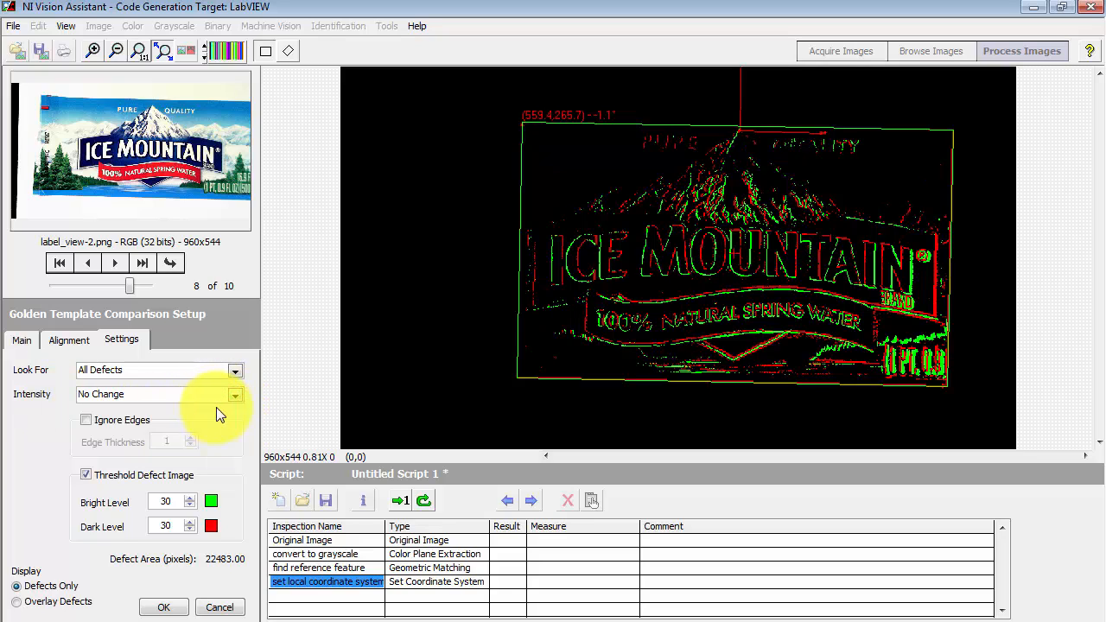
Try Histogram and Average Matching Normalization, settling on Histogram Matching Normalization.
click(234, 394)
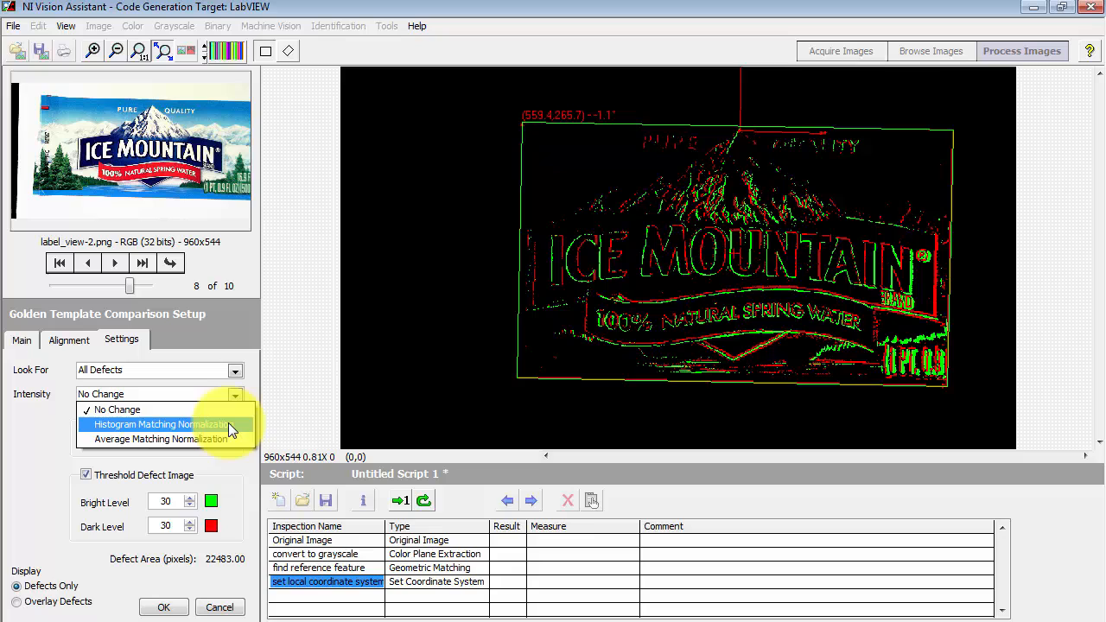
click(160, 425)
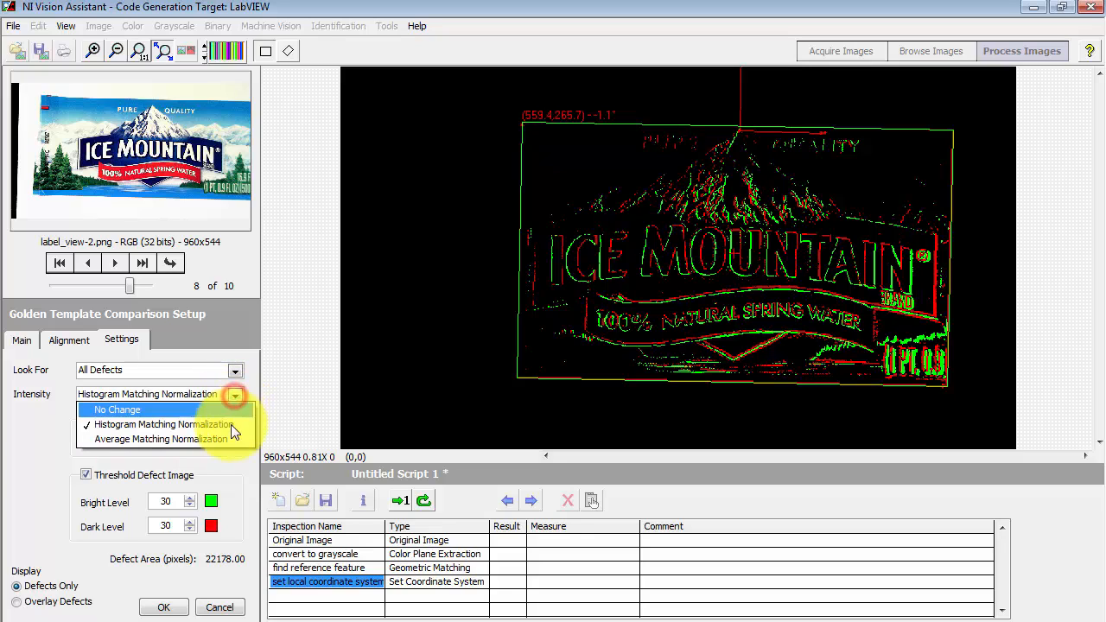
click(163, 439)
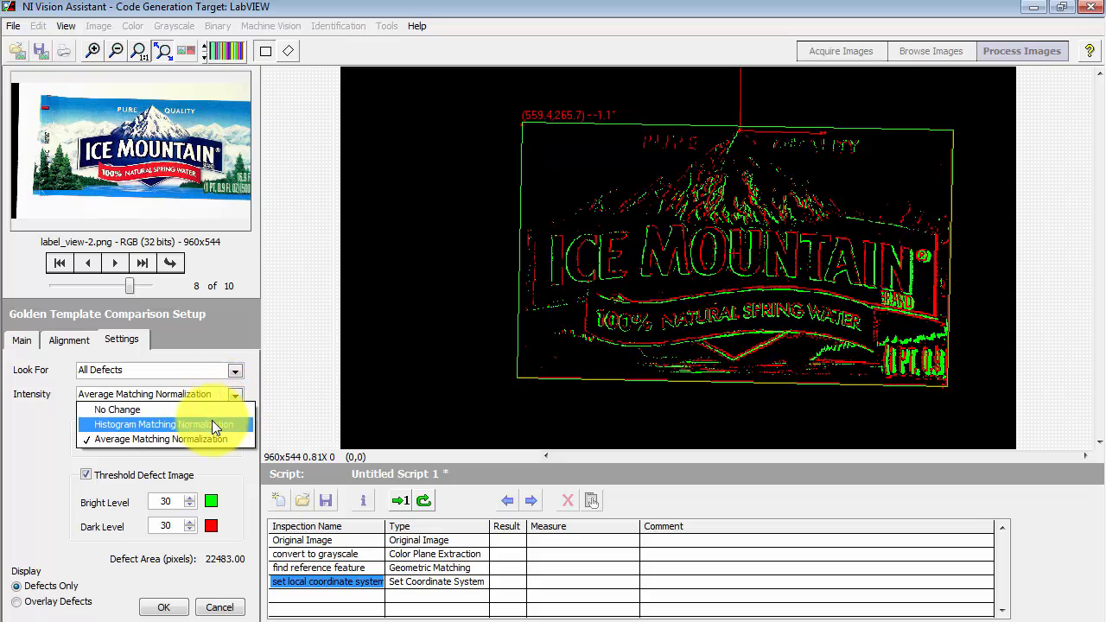
click(155, 424)
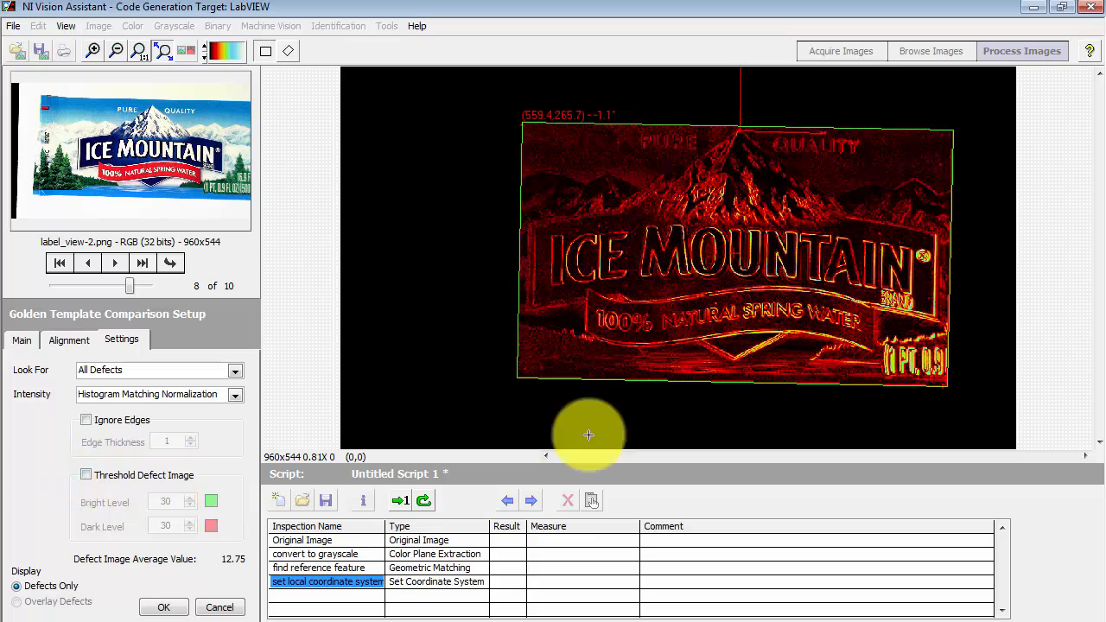
mouse_move(910, 153)
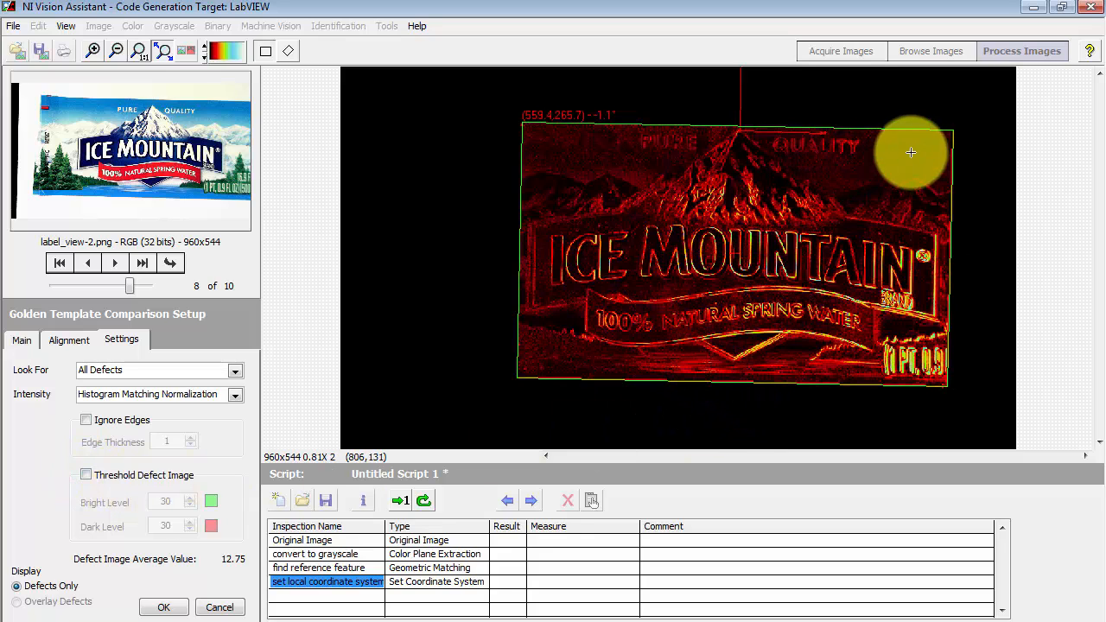
mouse_move(920, 357)
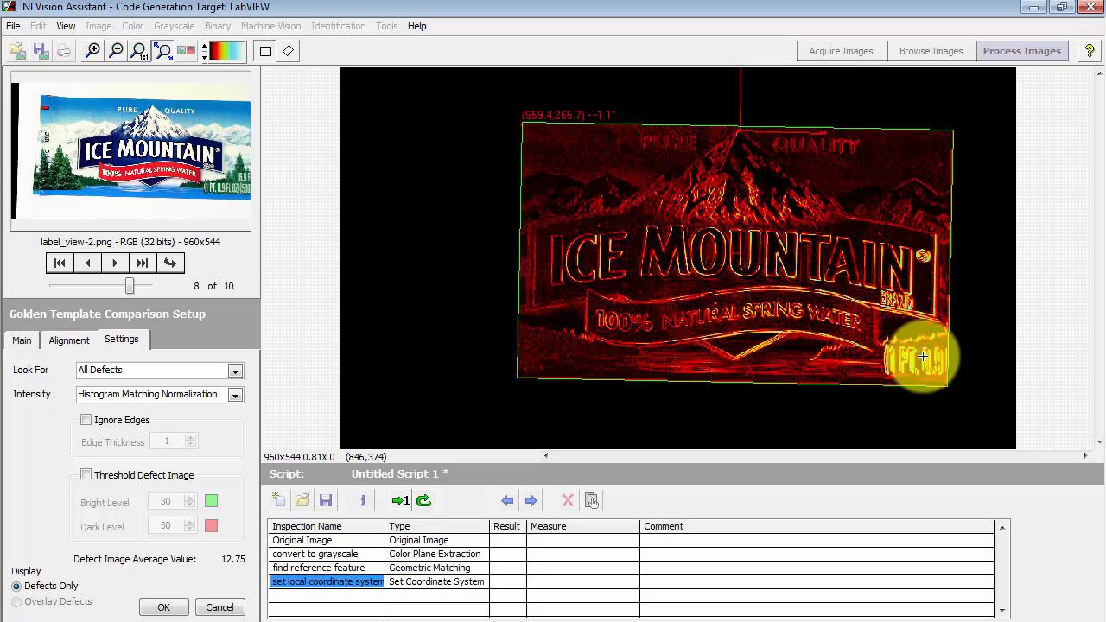
mouse_move(540, 410)
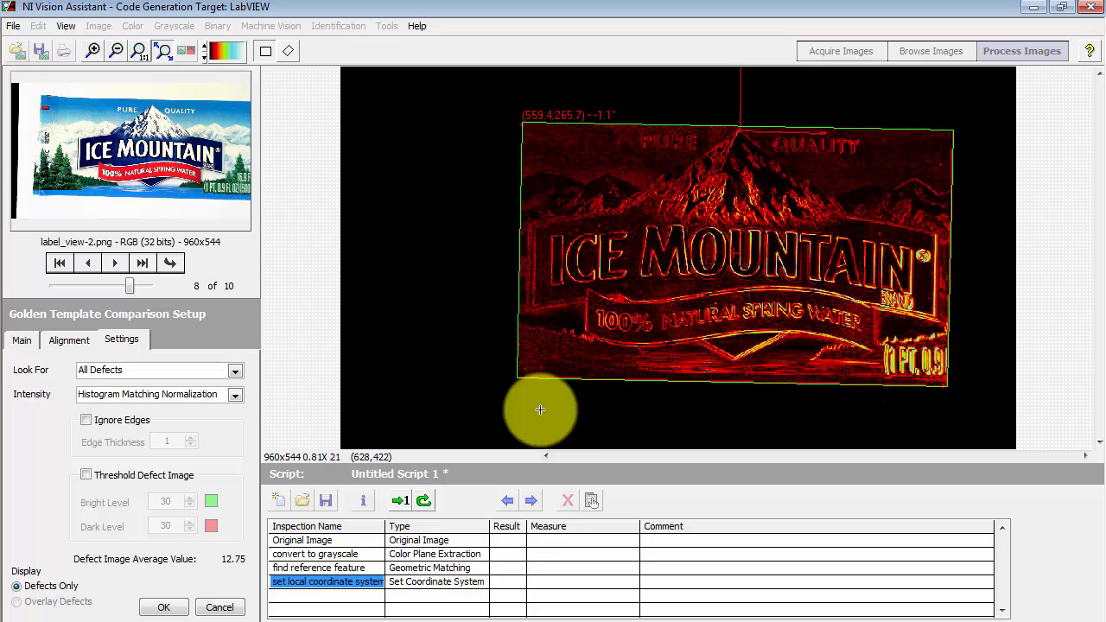
click(86, 475)
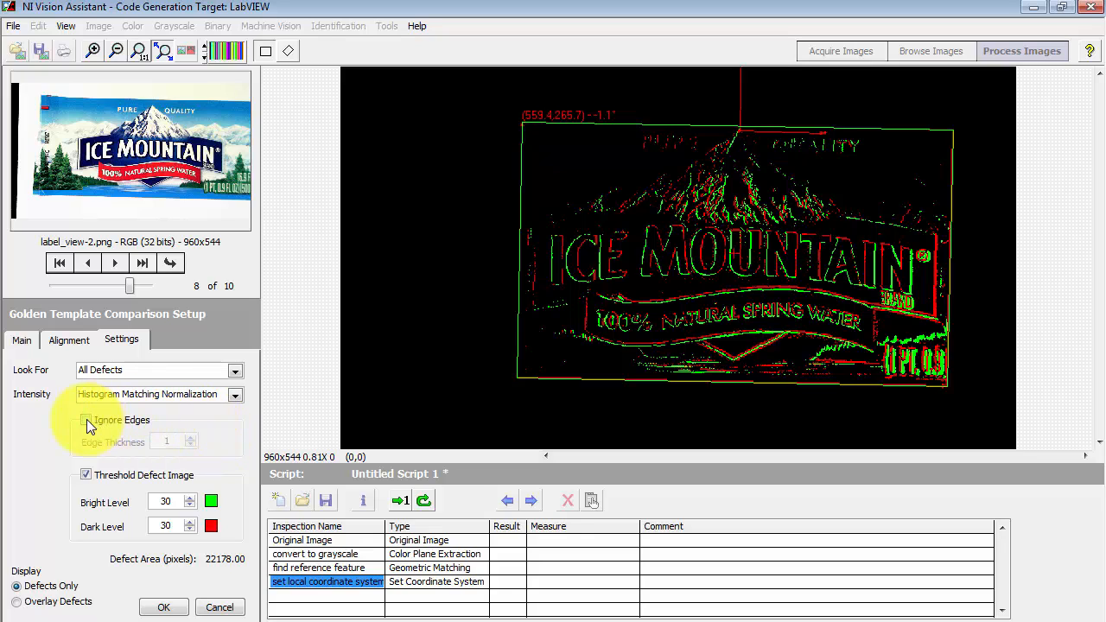
Enable Ignore Edges with edge thickness 9, then move through the images toward defect labels.
click(86, 420)
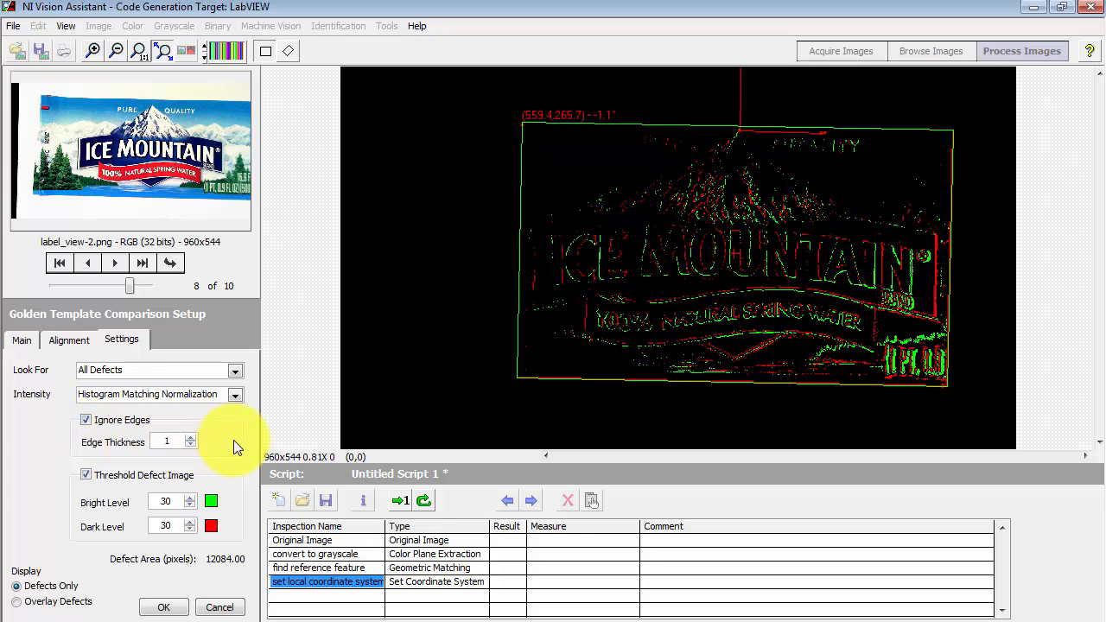
click(189, 436)
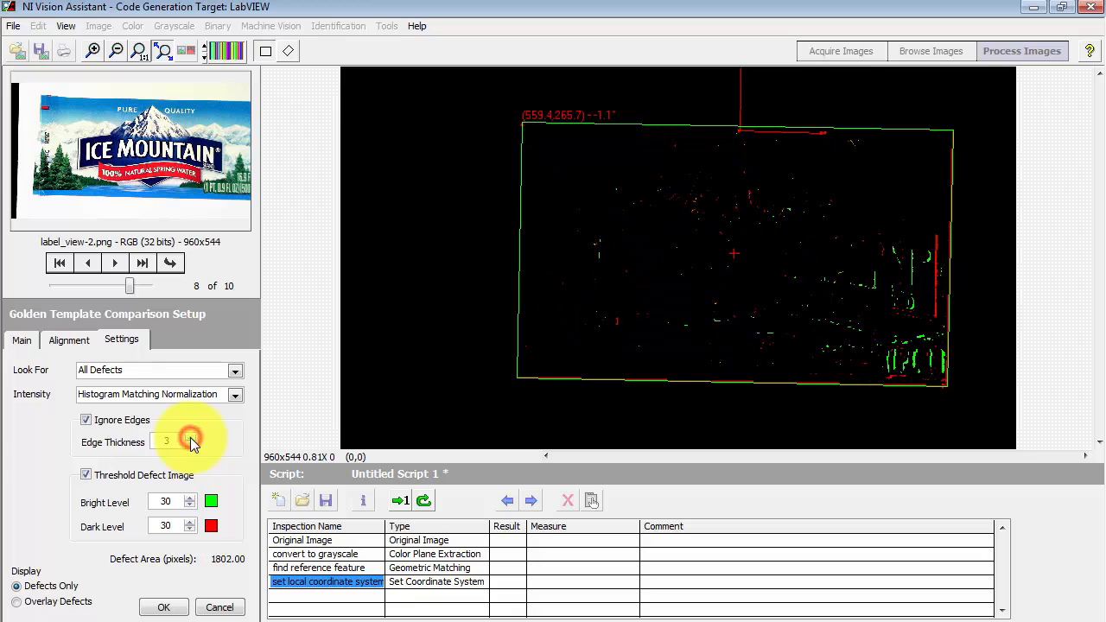
click(189, 443)
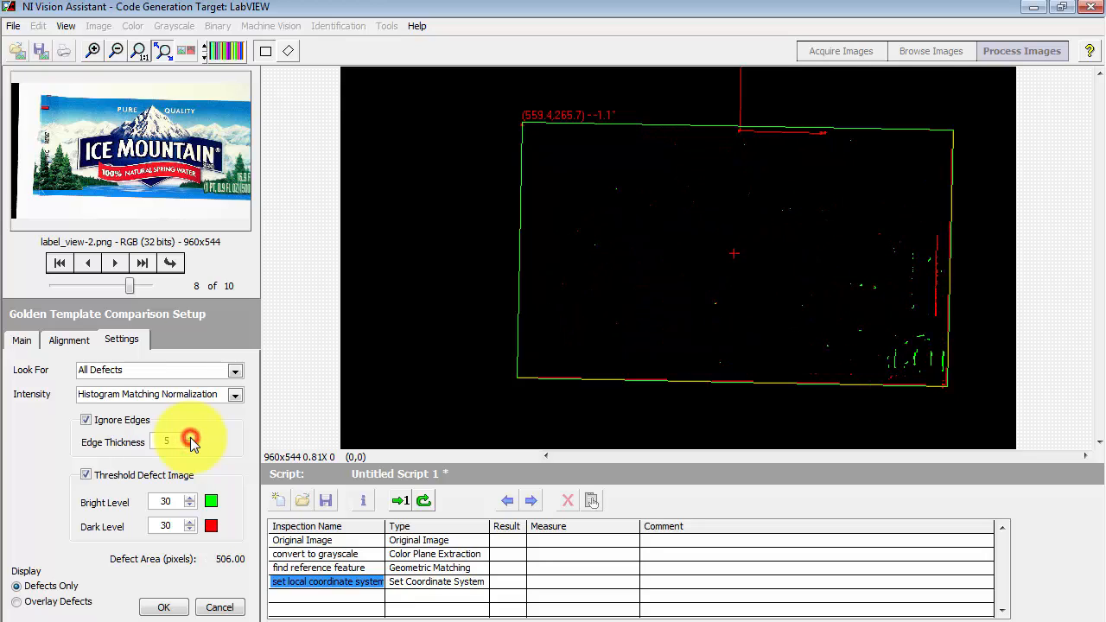
drag(167, 441, 190, 442)
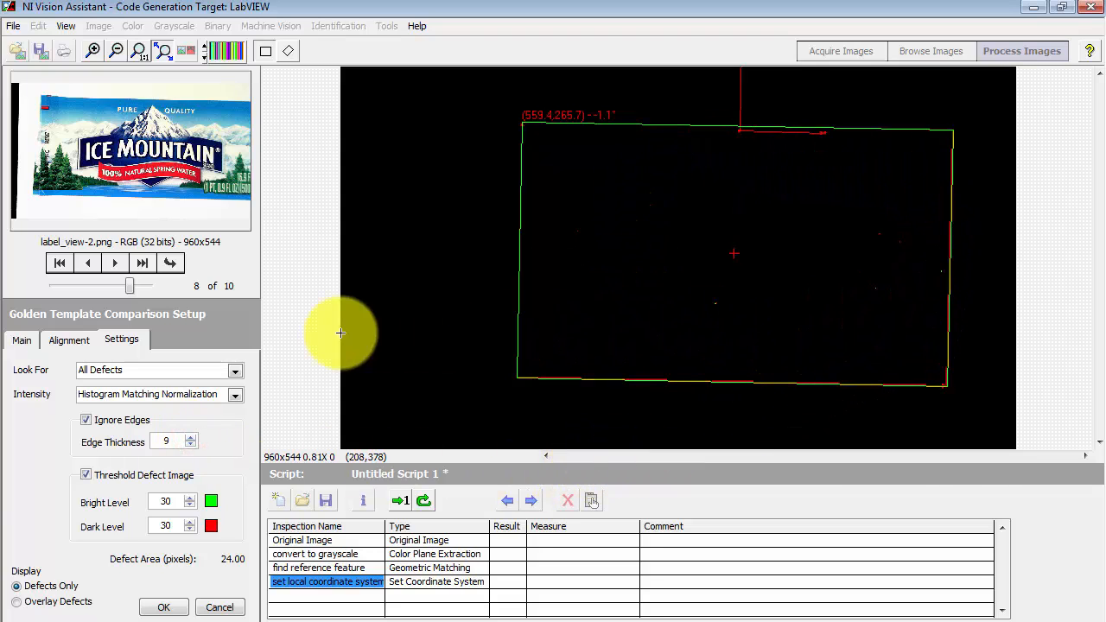
click(88, 263)
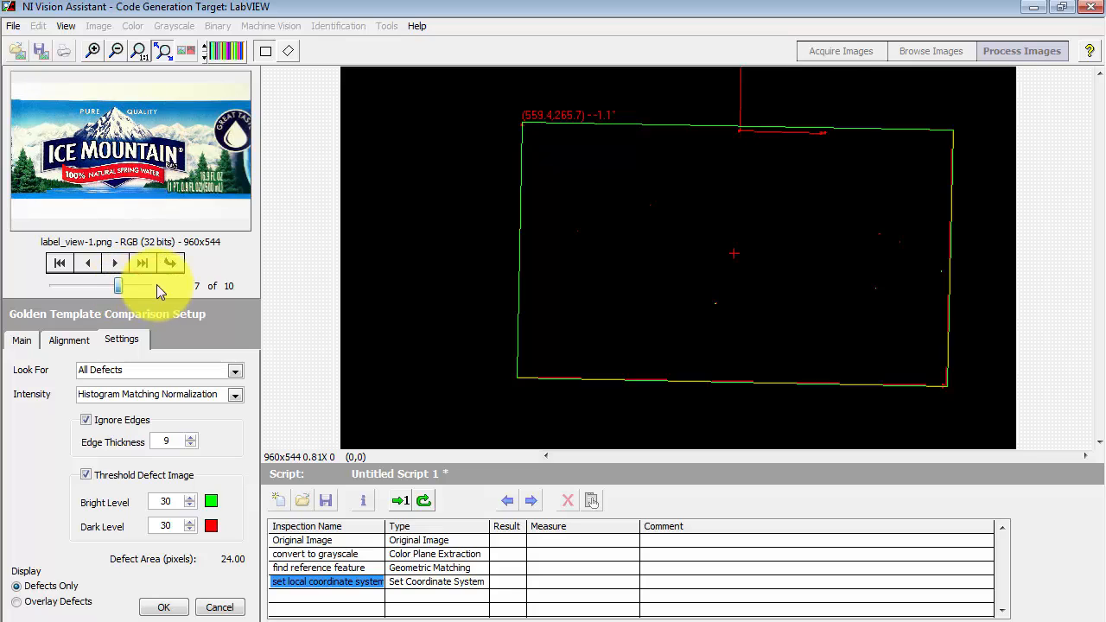
click(170, 262)
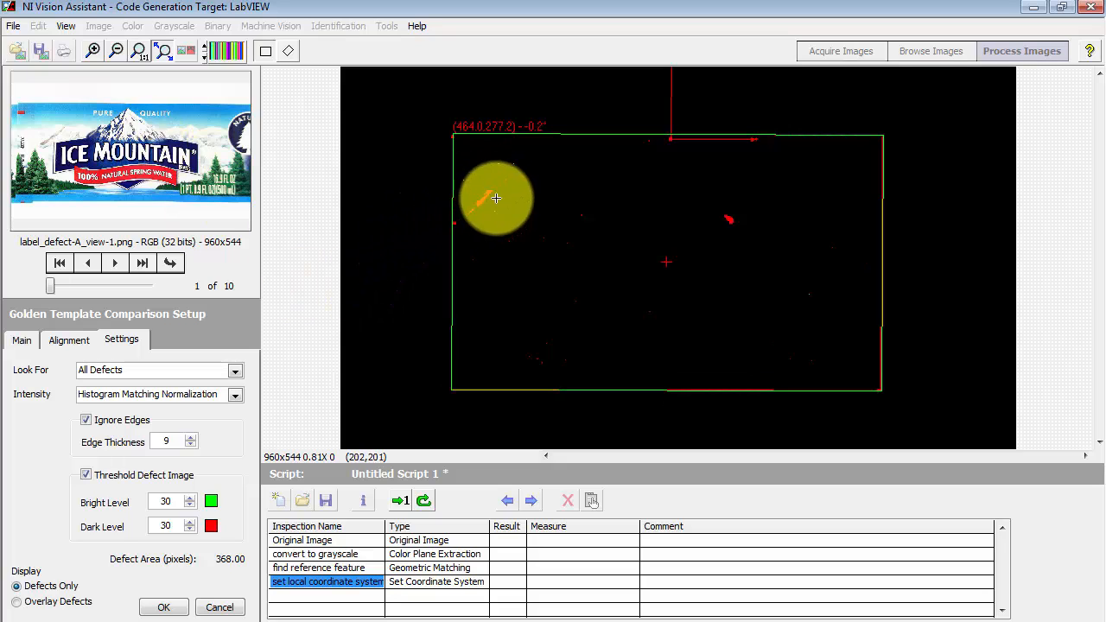
mouse_move(757, 215)
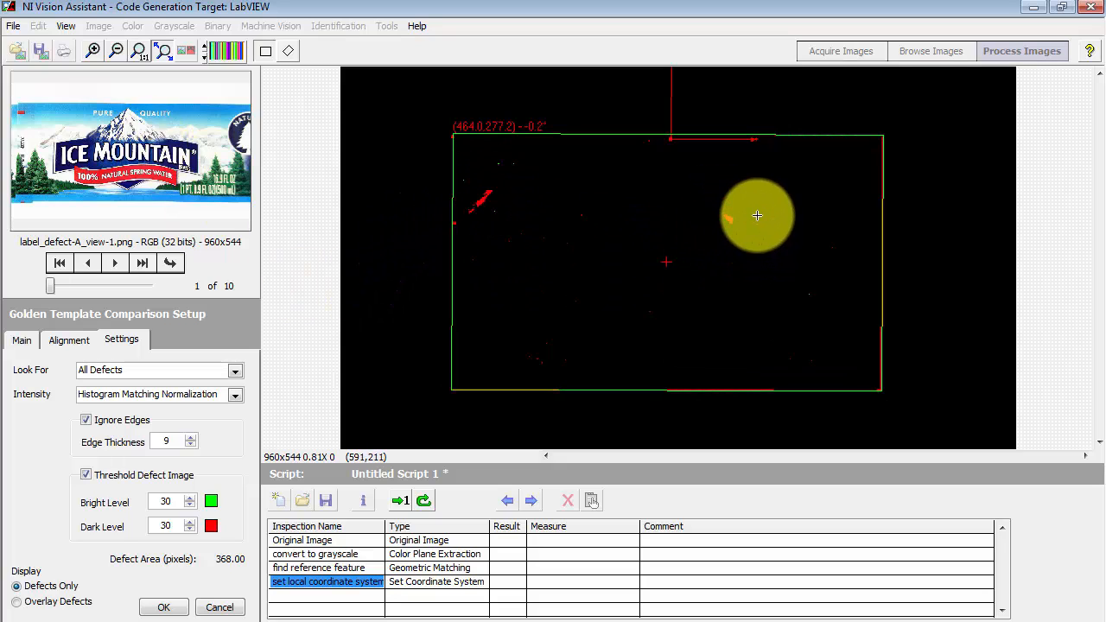
Slide to image 1, then view the second defect-A label and first defect-B label.
drag(757, 215, 676, 244)
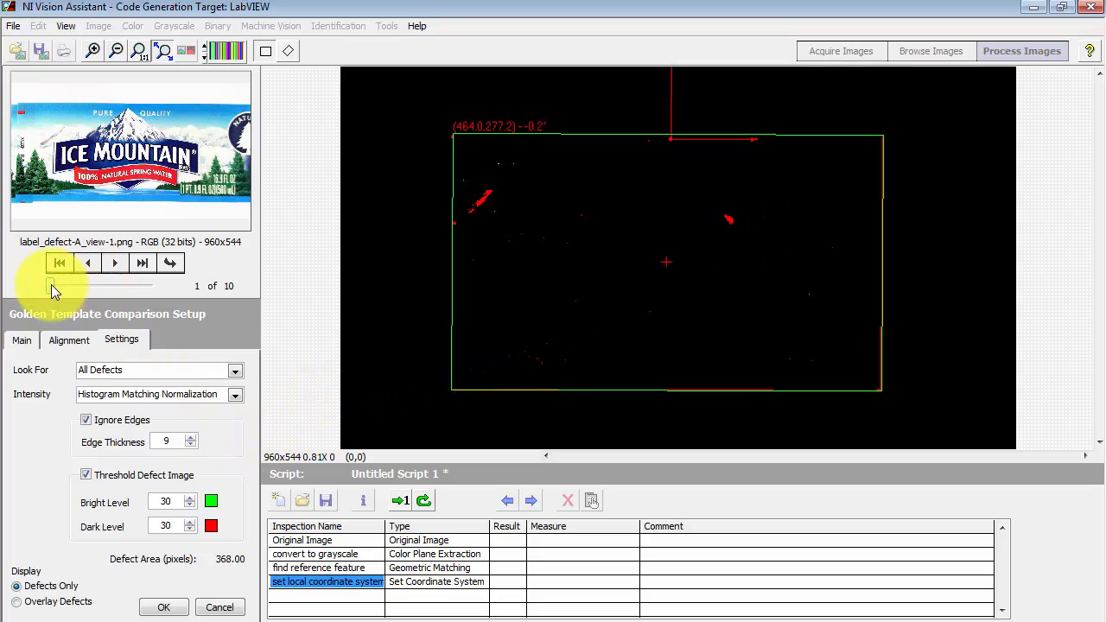
click(170, 263)
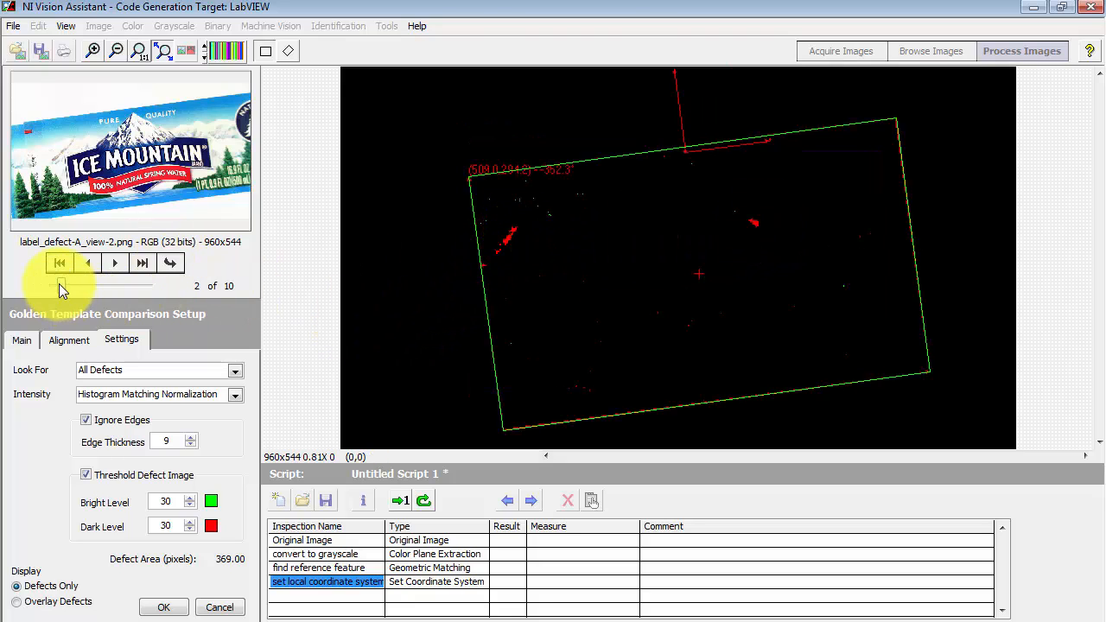
click(114, 263)
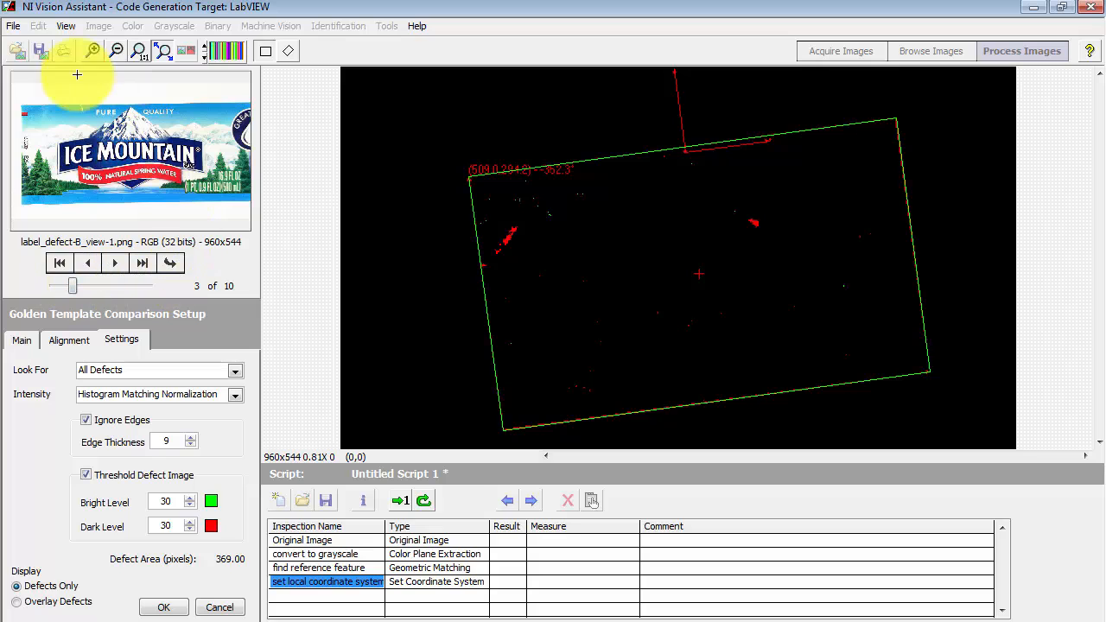
mouse_move(181, 275)
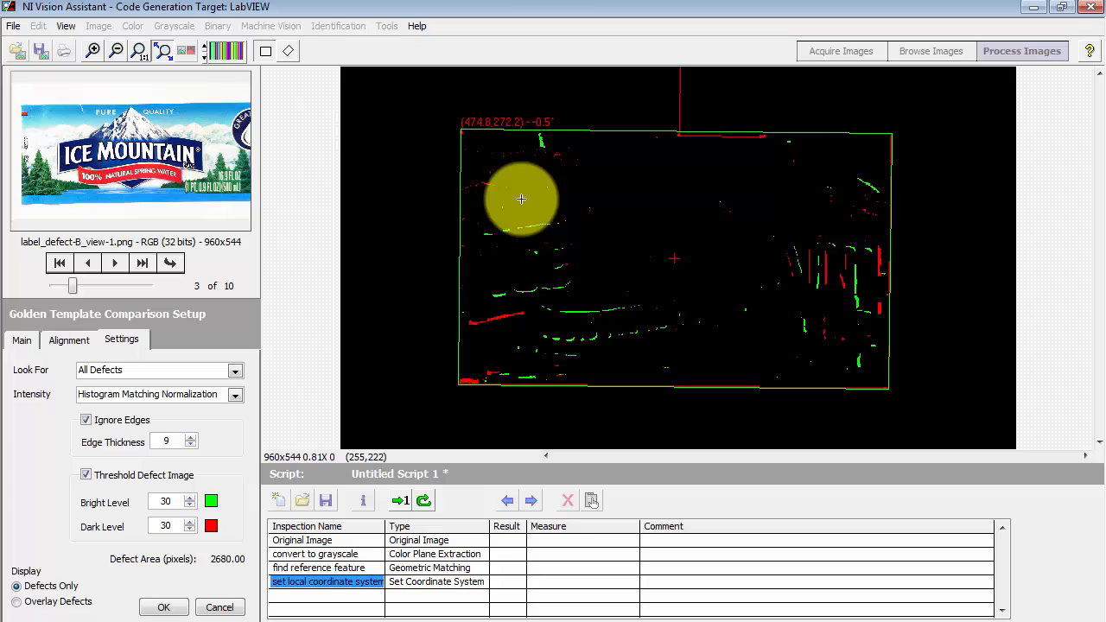
mouse_move(560, 153)
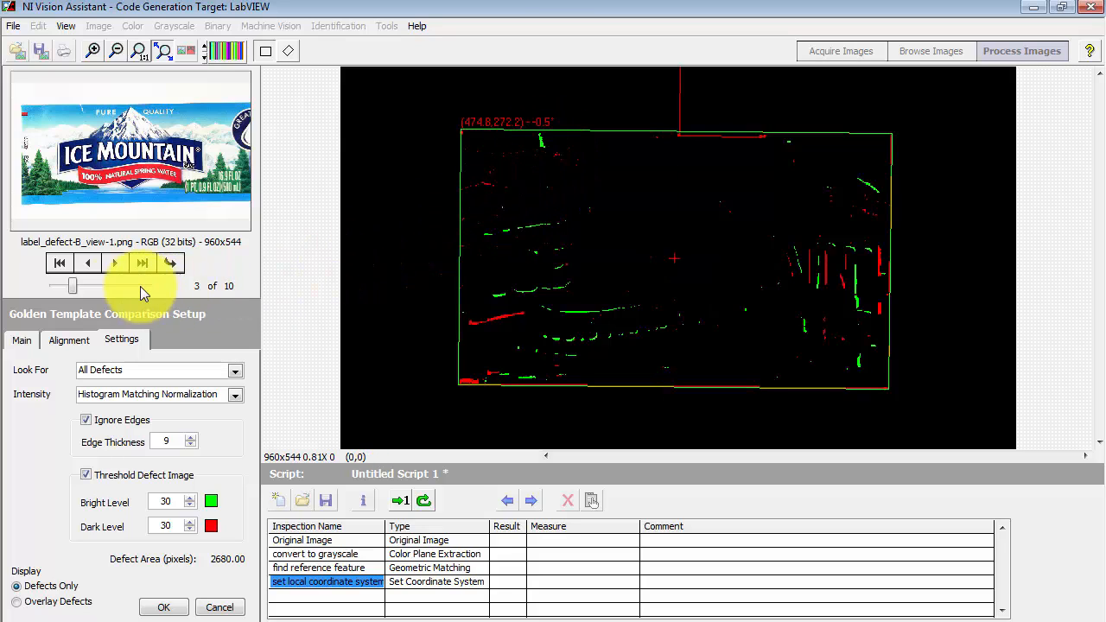
Browse between the defect-B label images and raise the ignored edge thickness to 13.
click(171, 262)
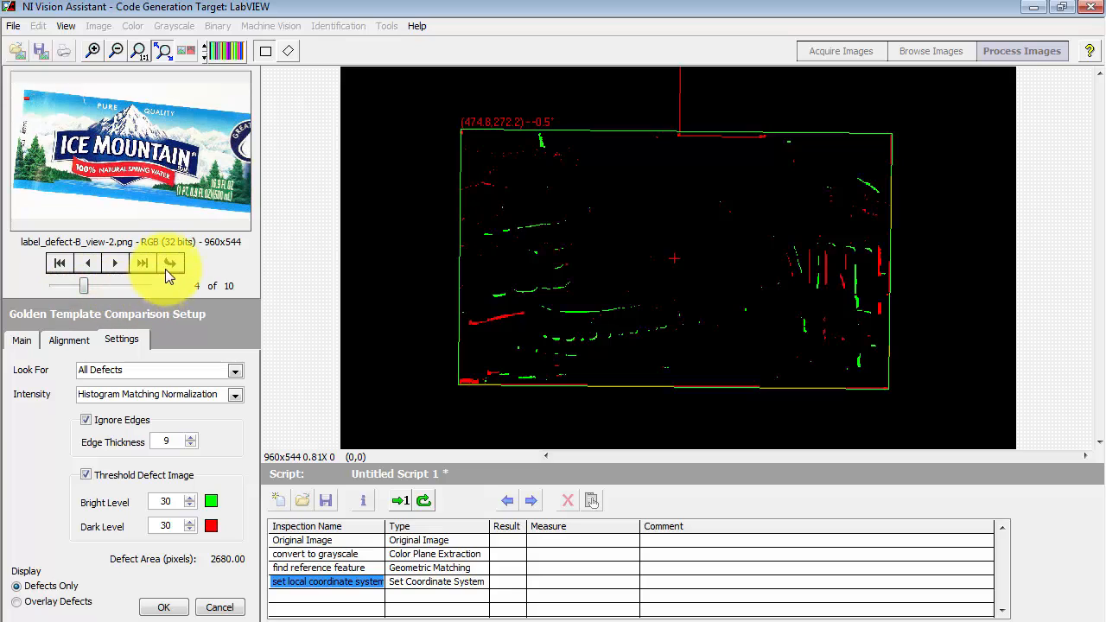
click(170, 263)
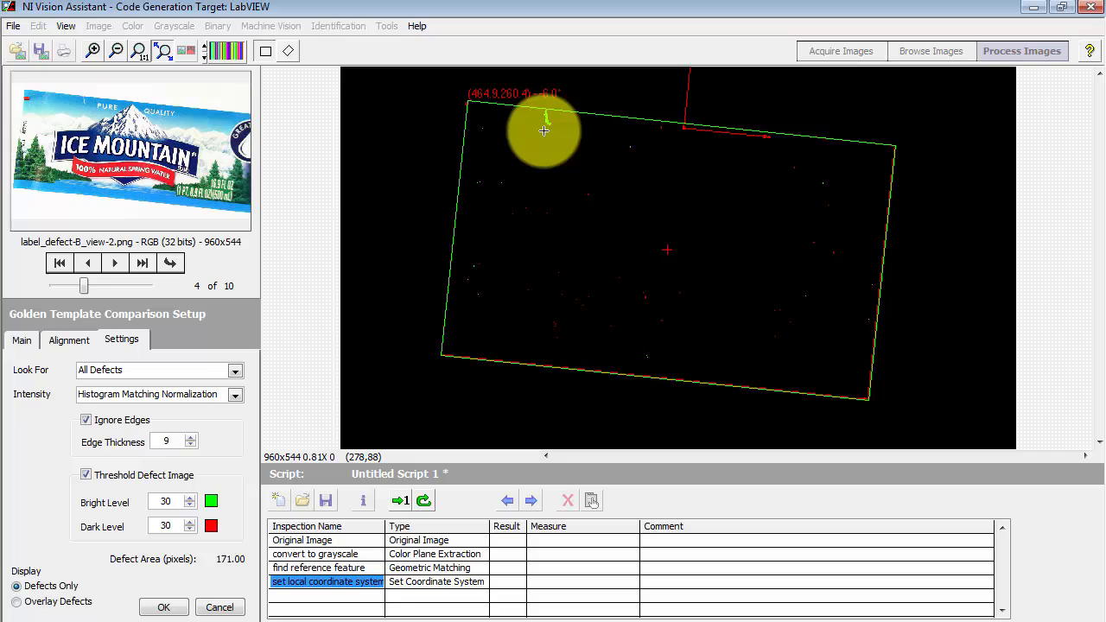
click(88, 263)
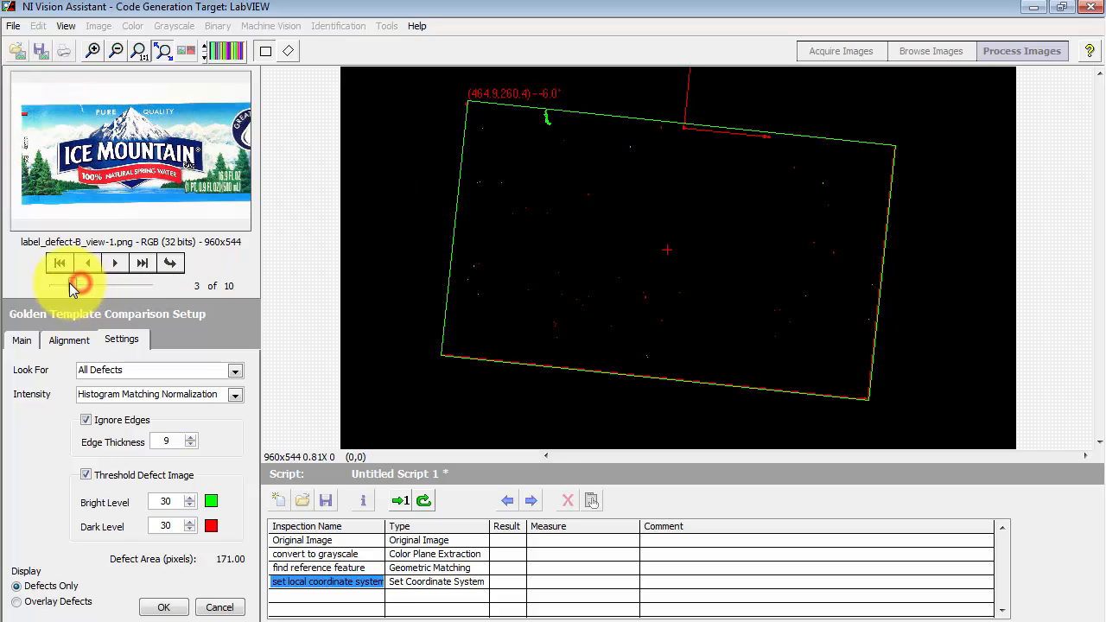
click(142, 263)
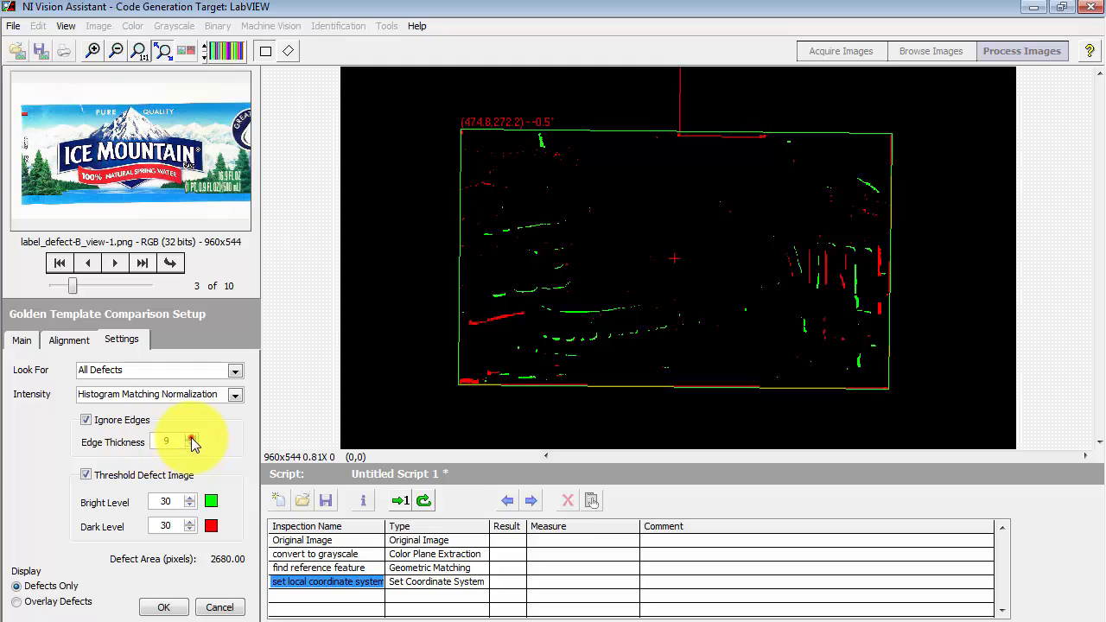
click(192, 437)
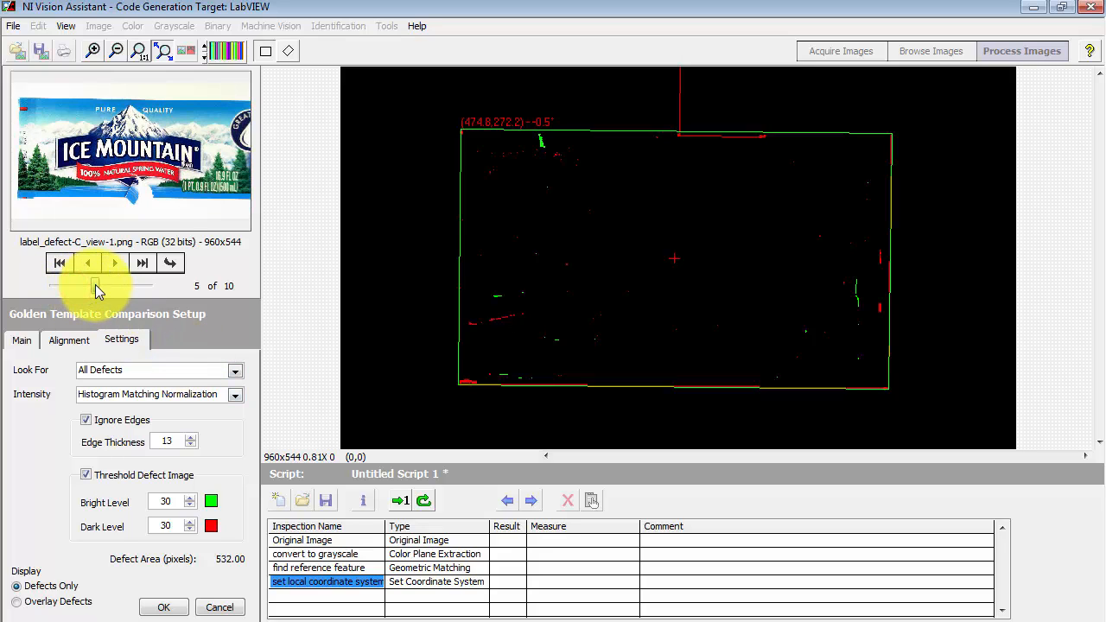
mouse_move(151, 200)
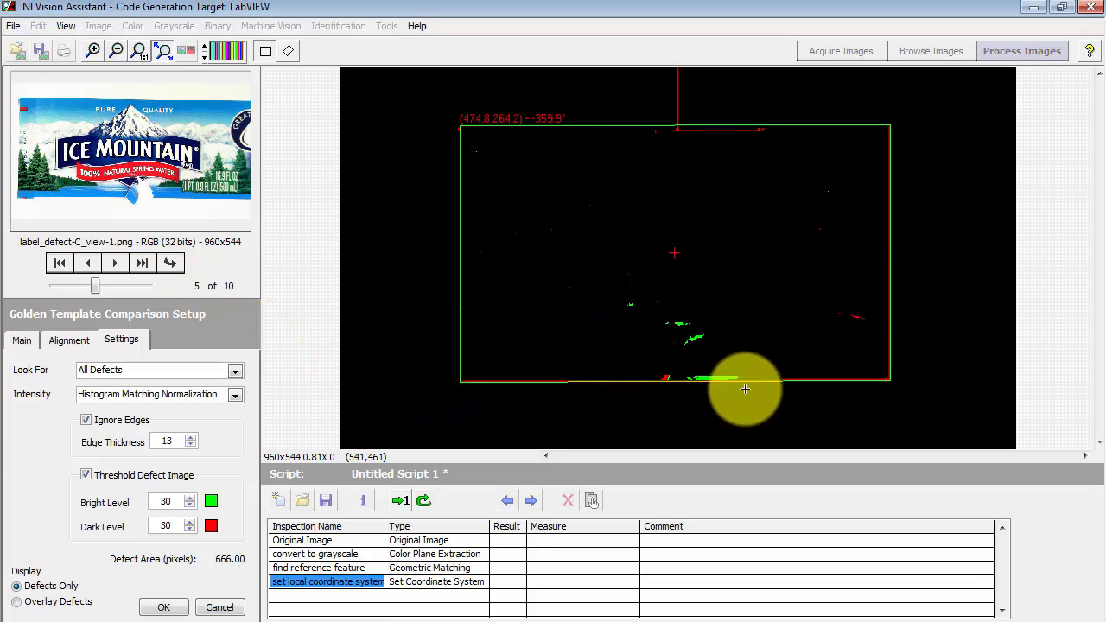
mouse_move(730, 424)
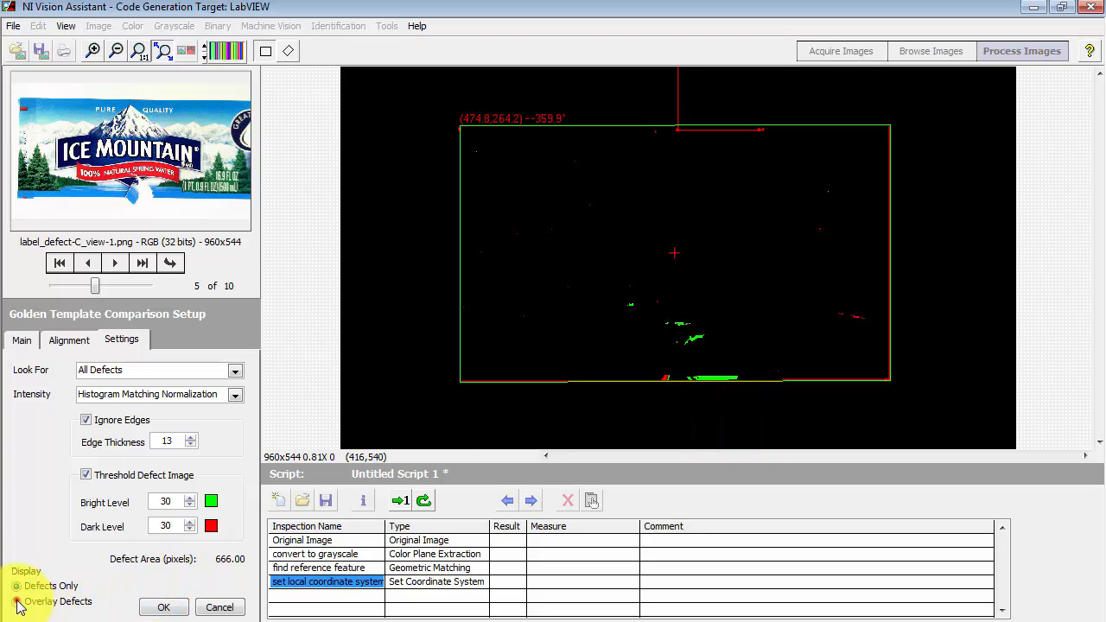
Enable Overlay Defects to show the tear on label C, then accept the comparison settings.
click(17, 601)
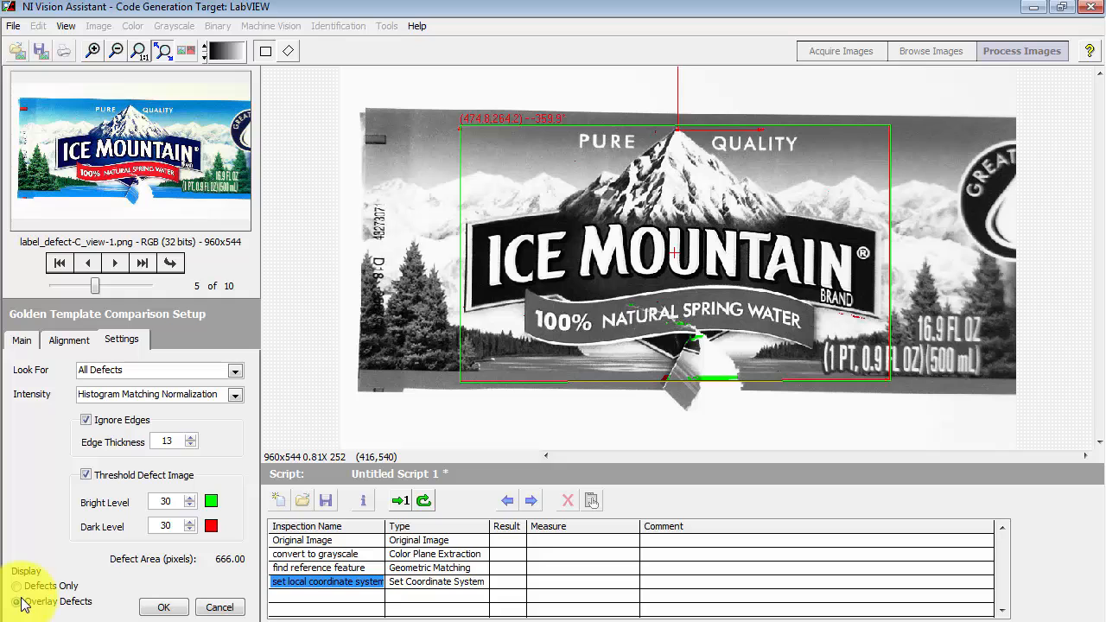
click(163, 607)
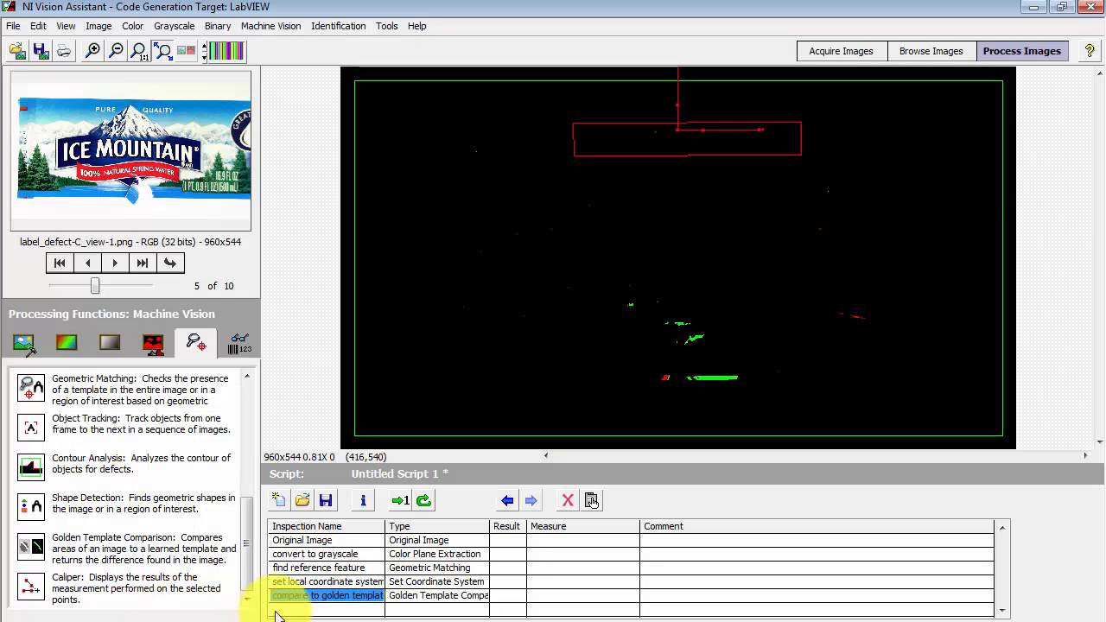